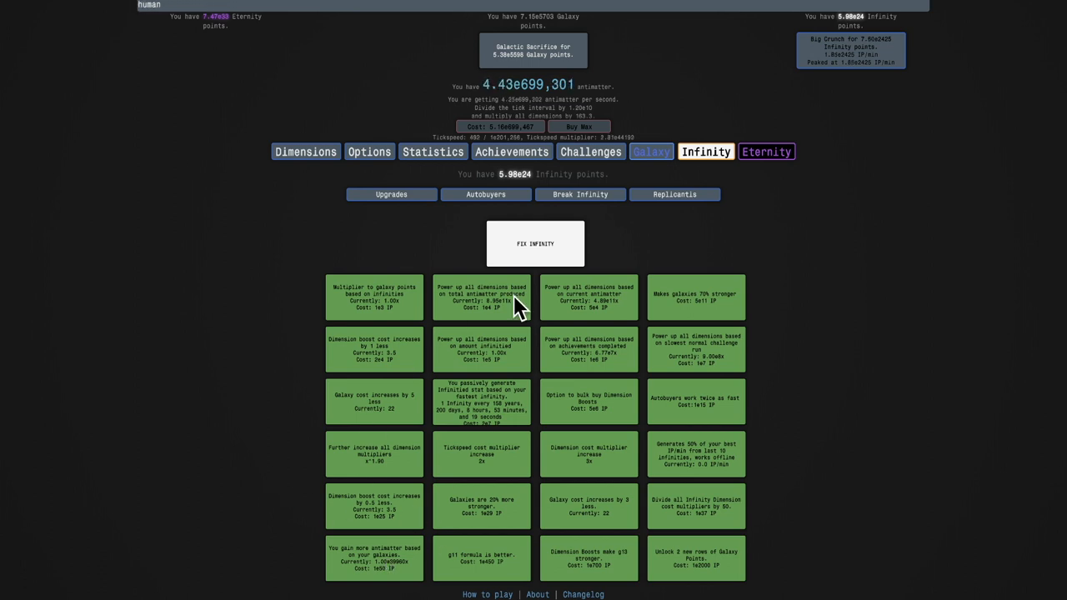
mouse_move(380, 547)
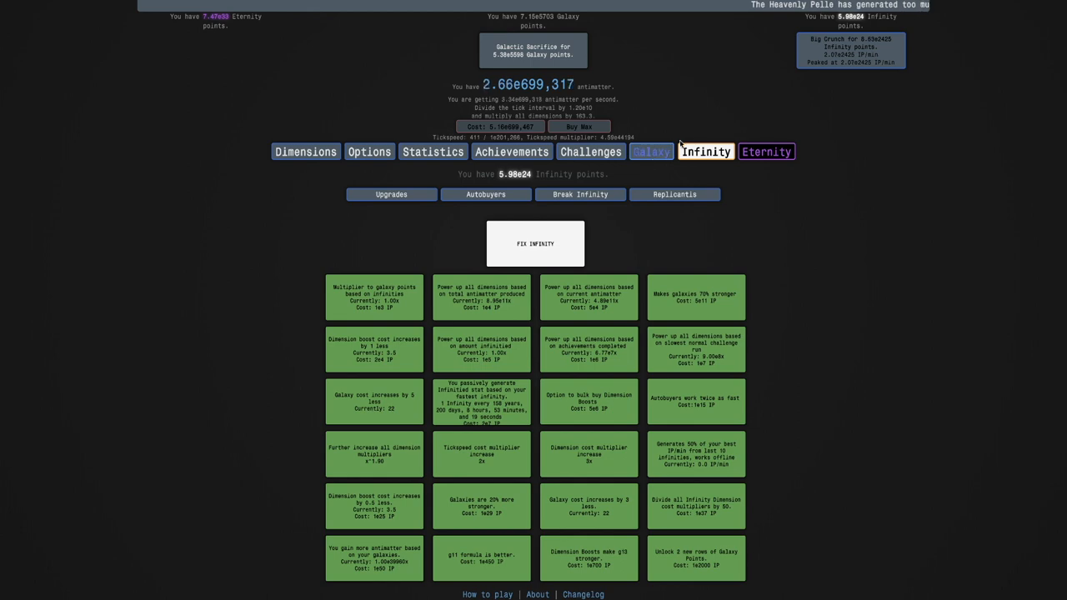
Look over the galaxy upgrades, then return to the infinity upgrades
left_click(650, 152)
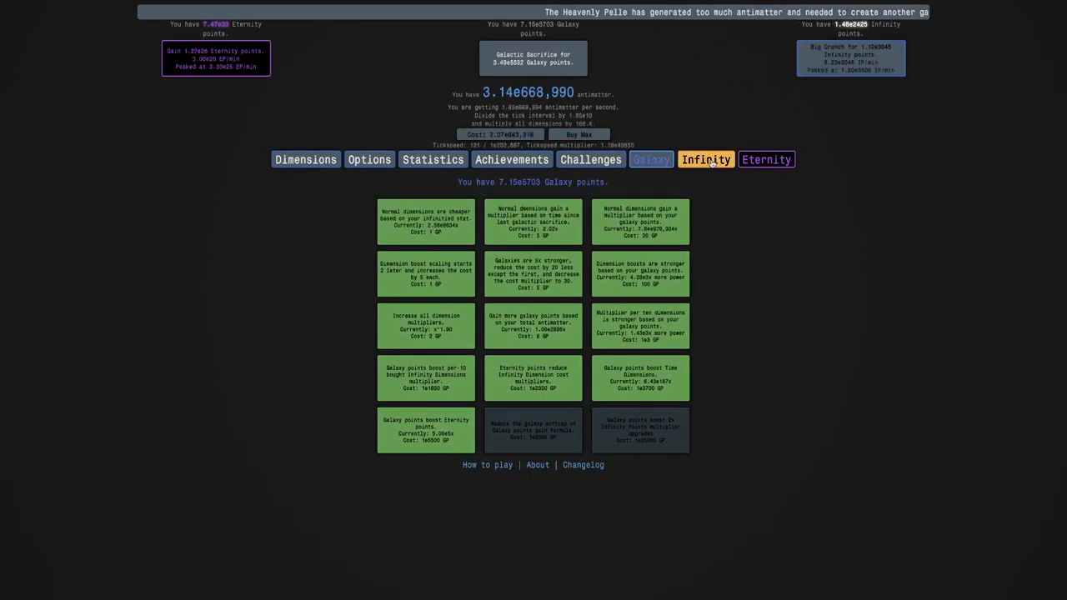
left_click(705, 160)
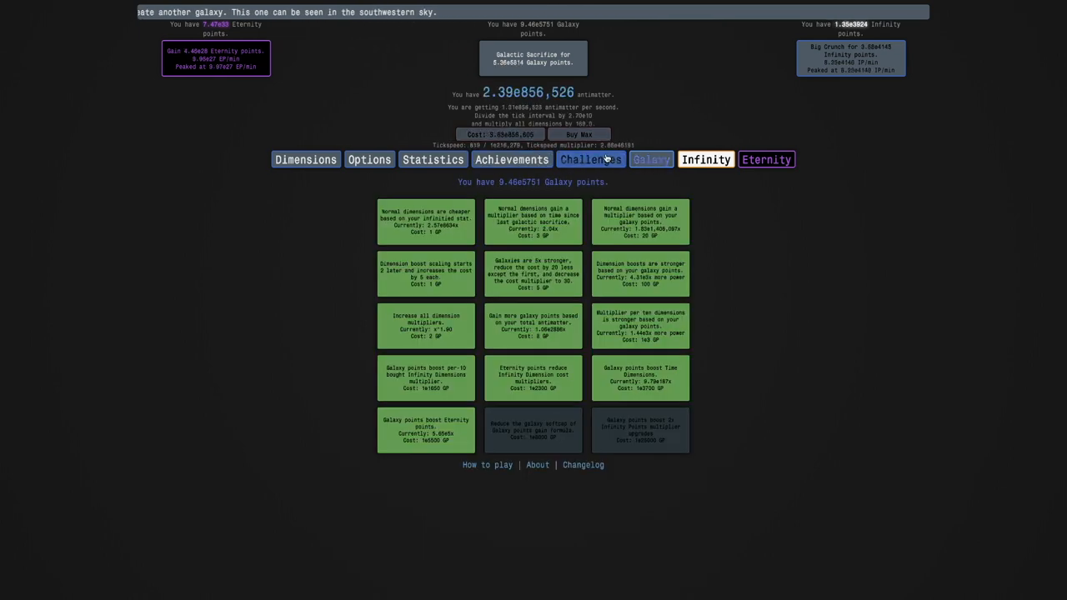
left_click(705, 160)
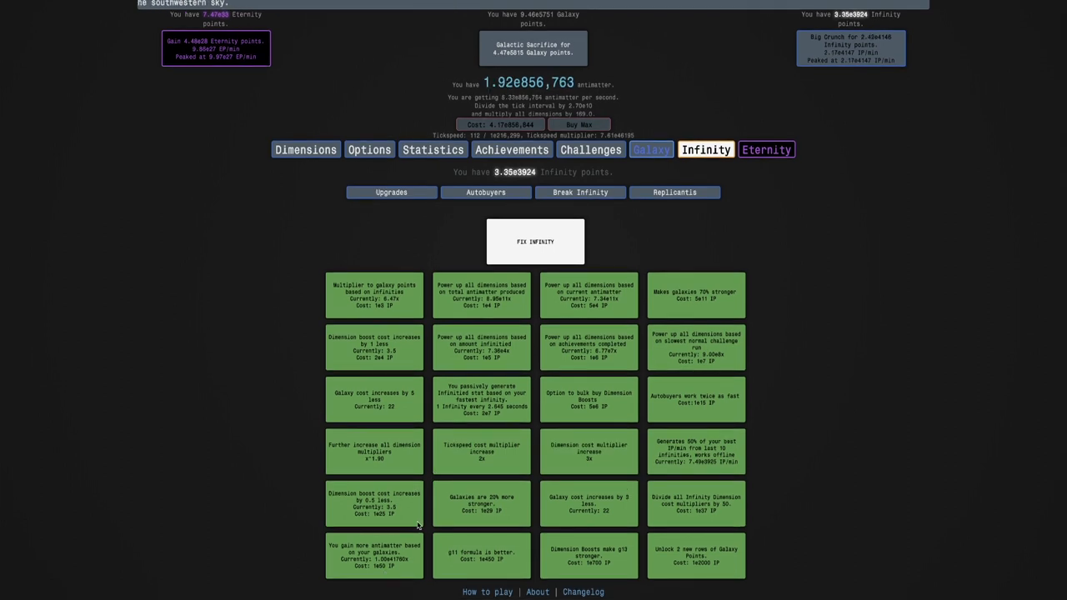
mouse_move(713, 220)
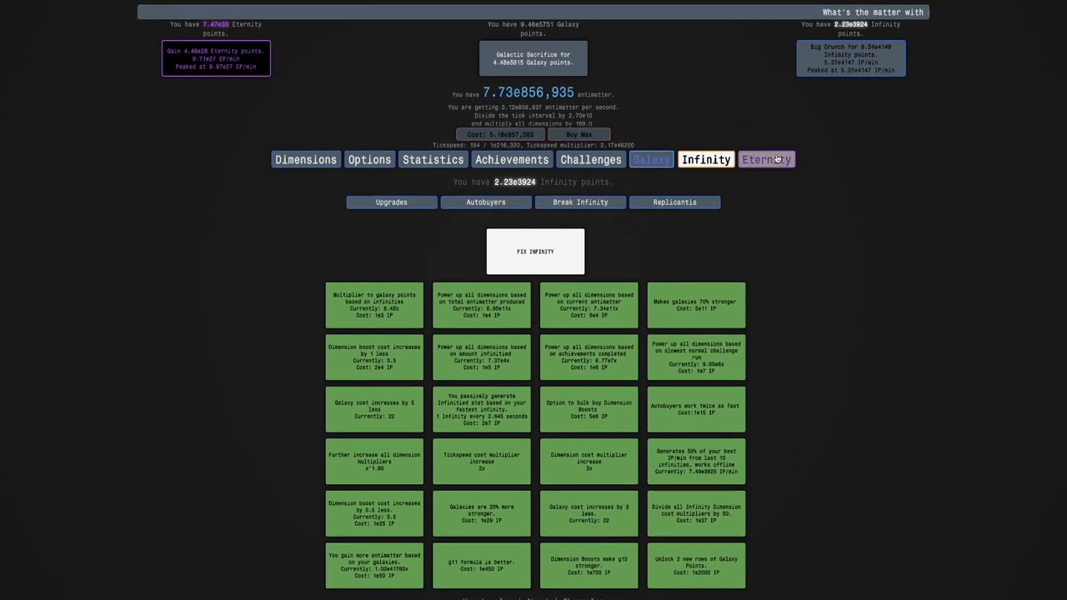
Scroll down the time study tree to the studies near Eternity Challenge 6
left_click(765, 160)
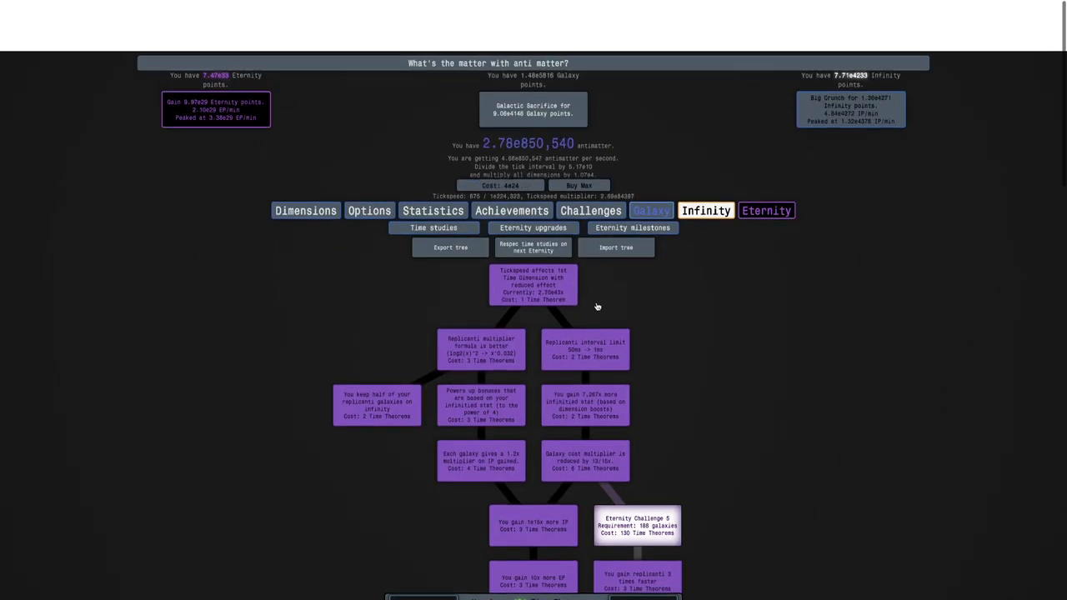
scroll("down", 3)
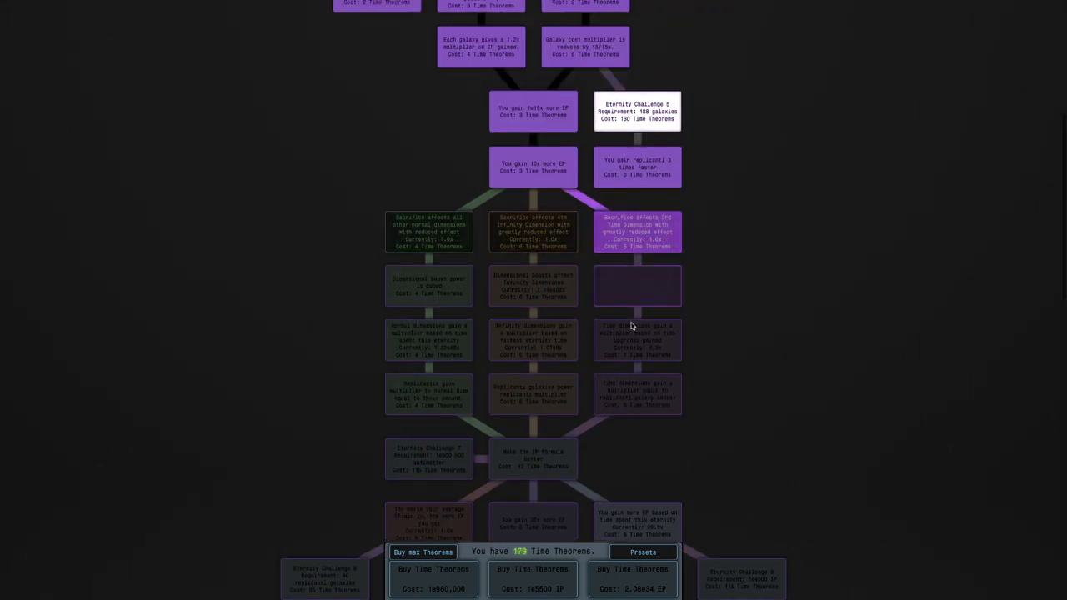
left_click(533, 457)
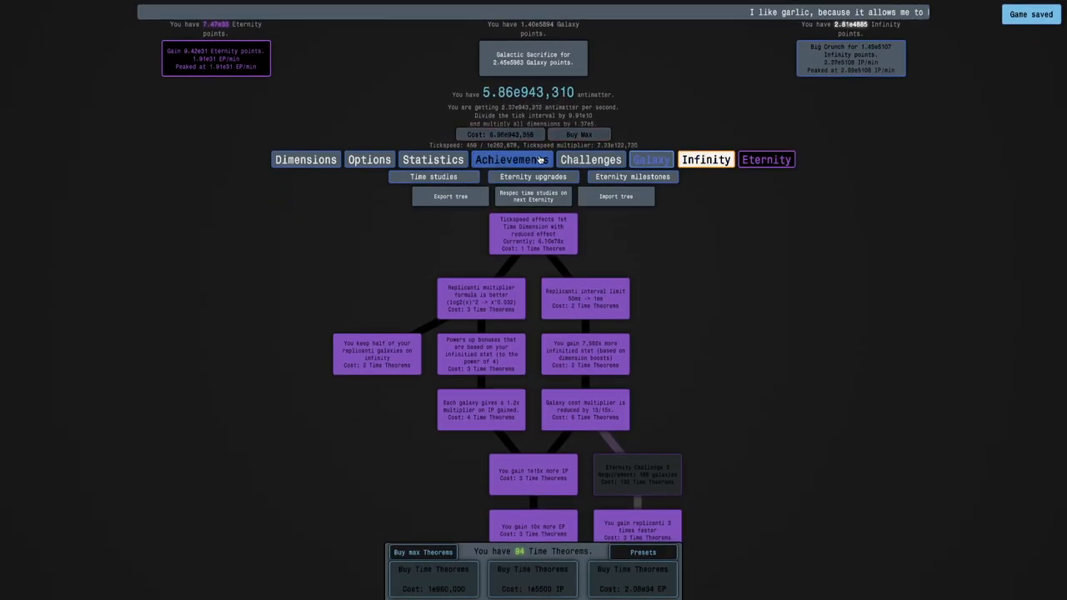
Look over the earned and unearned achievements
left_click(507, 160)
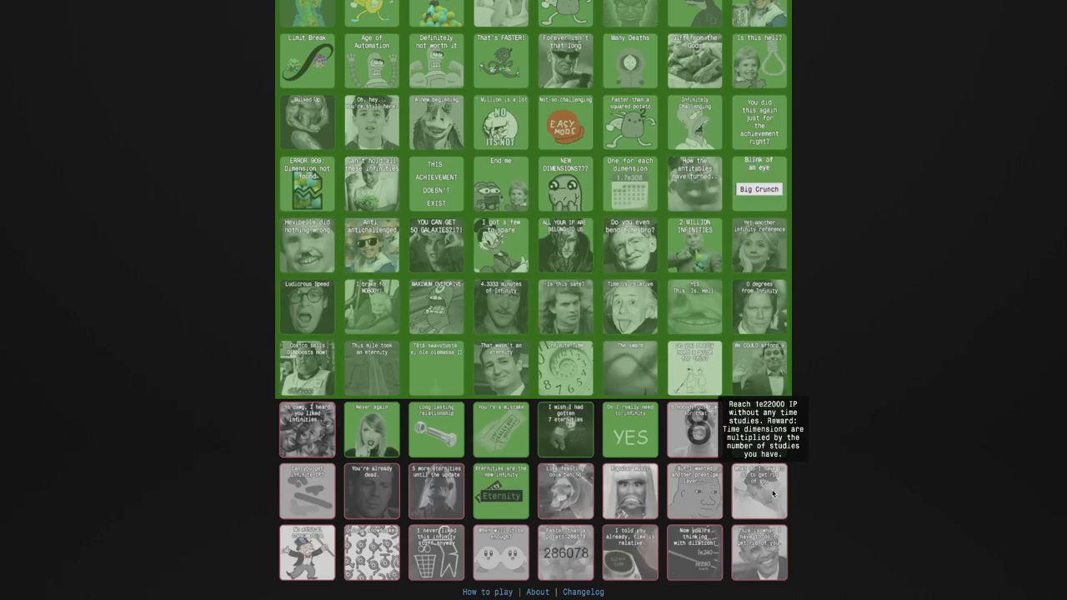
mouse_move(767, 475)
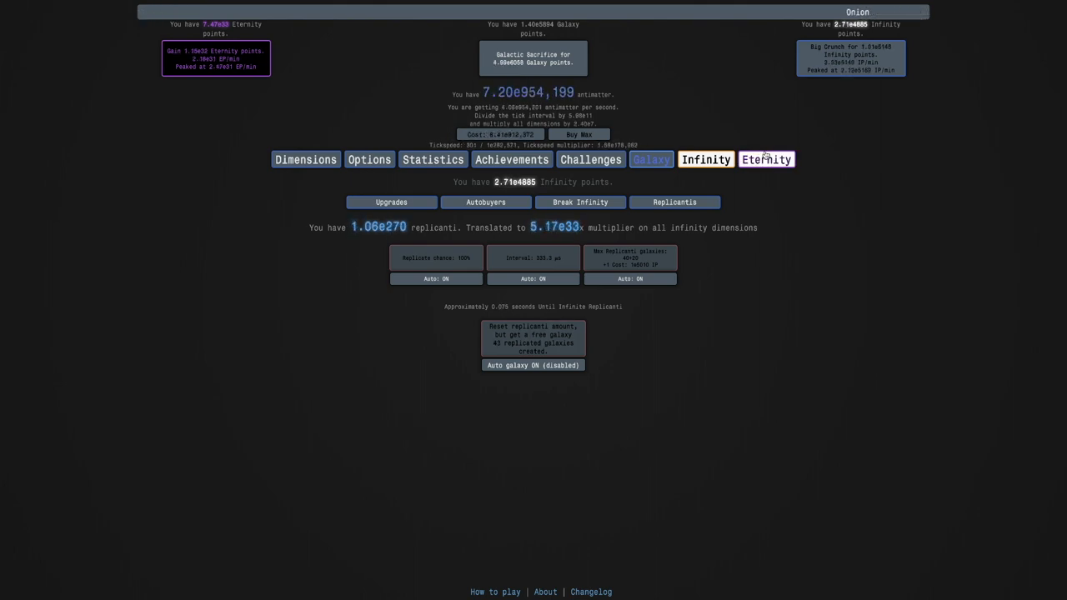
Buy two more time theorems with antimatter from the time study tree
left_click(765, 160)
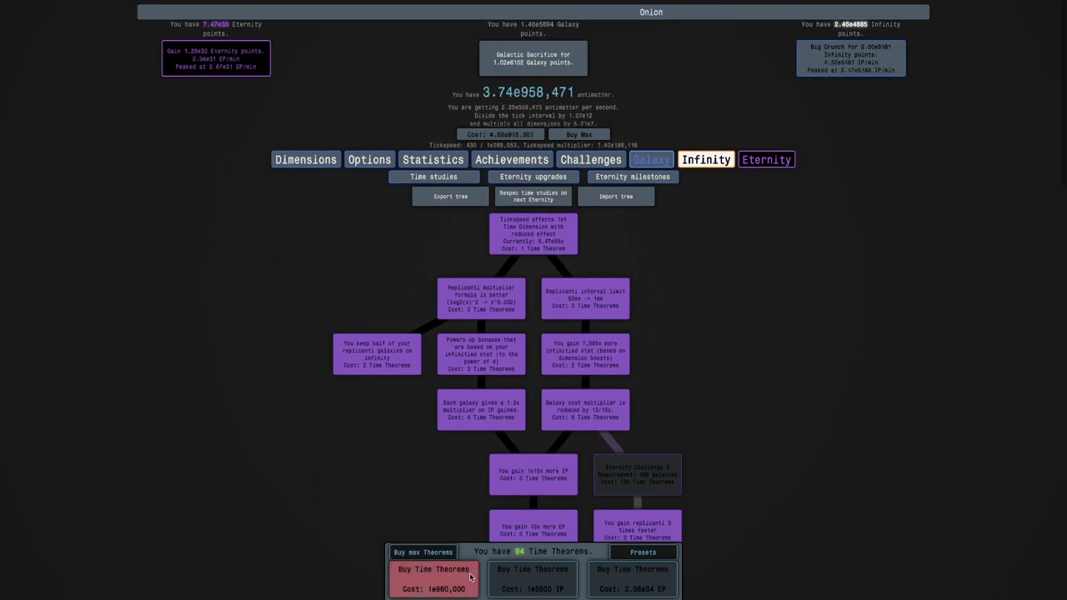
left_click(433, 575)
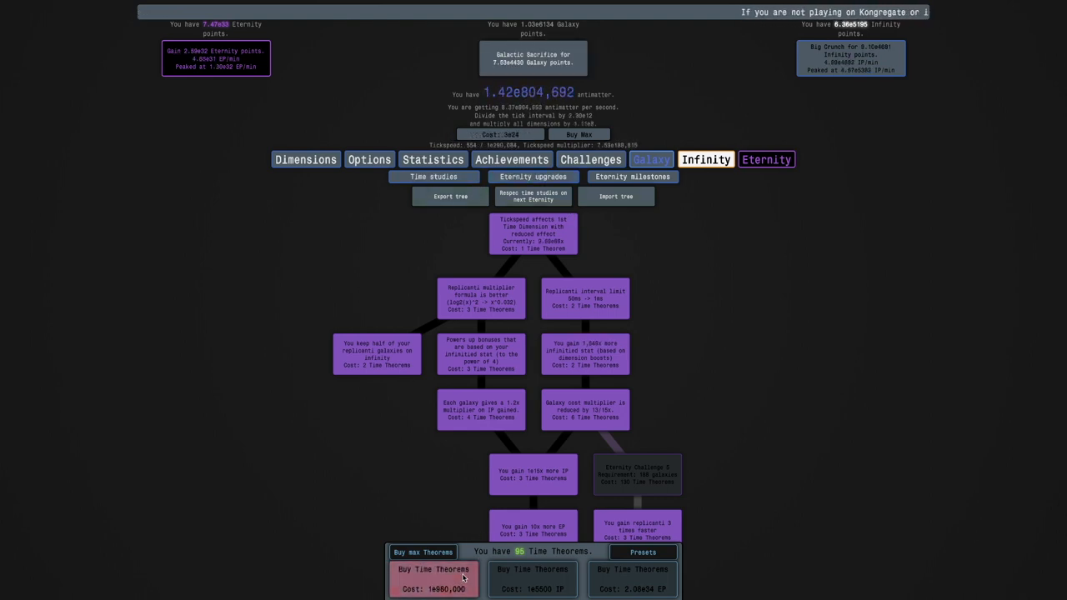
left_click(434, 579)
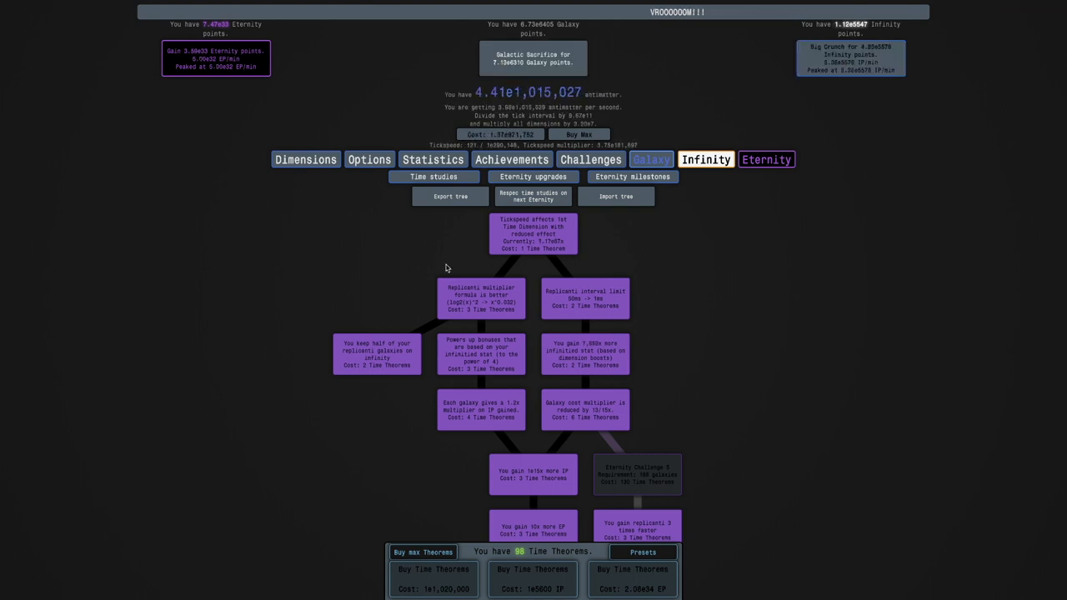
mouse_move(392, 330)
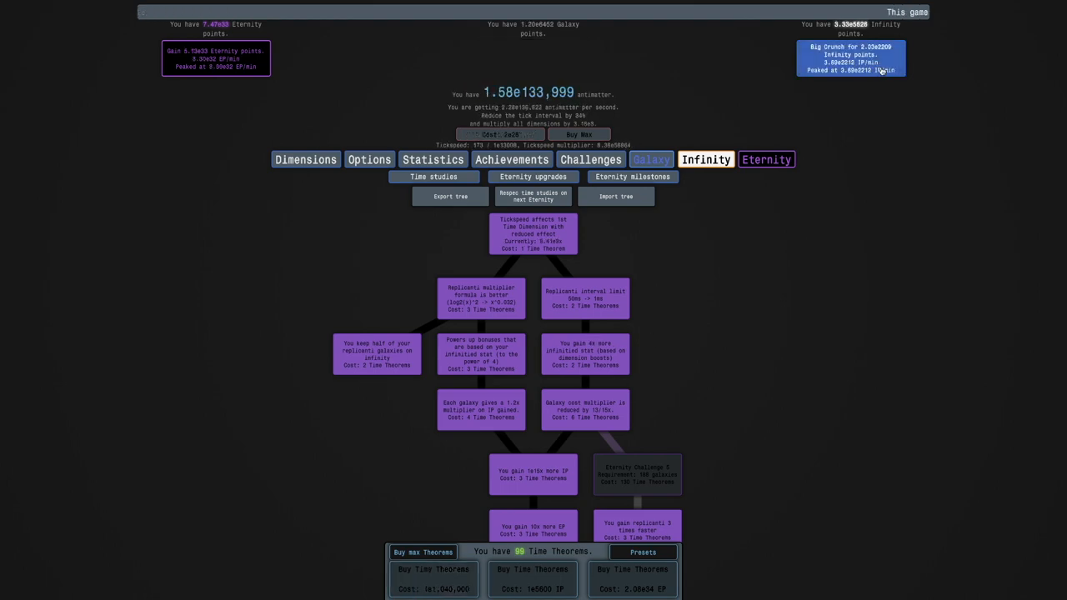
scroll("up", 3)
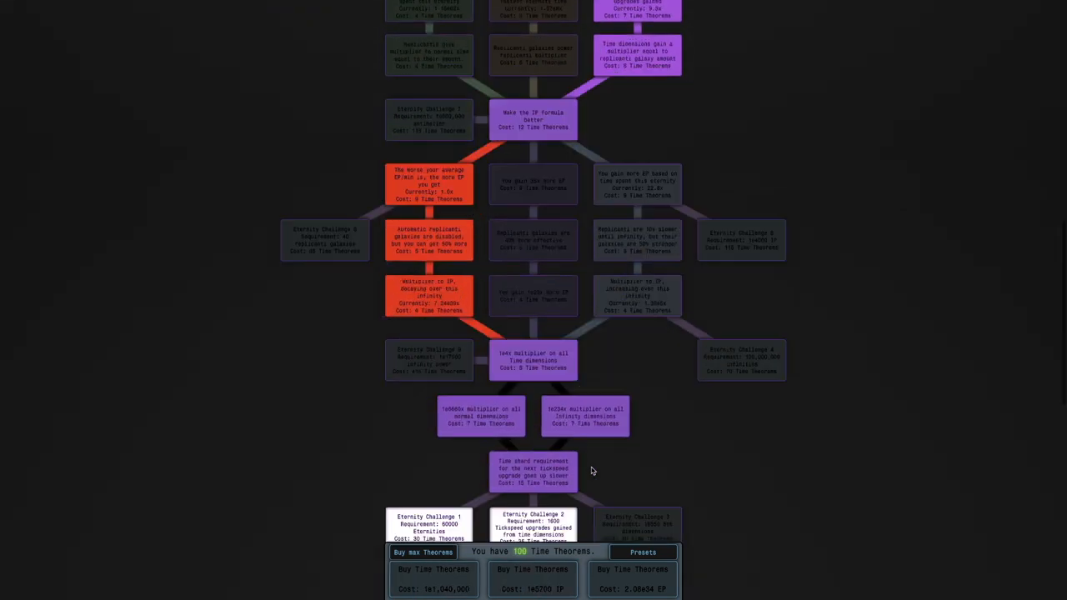
scroll("down", 3)
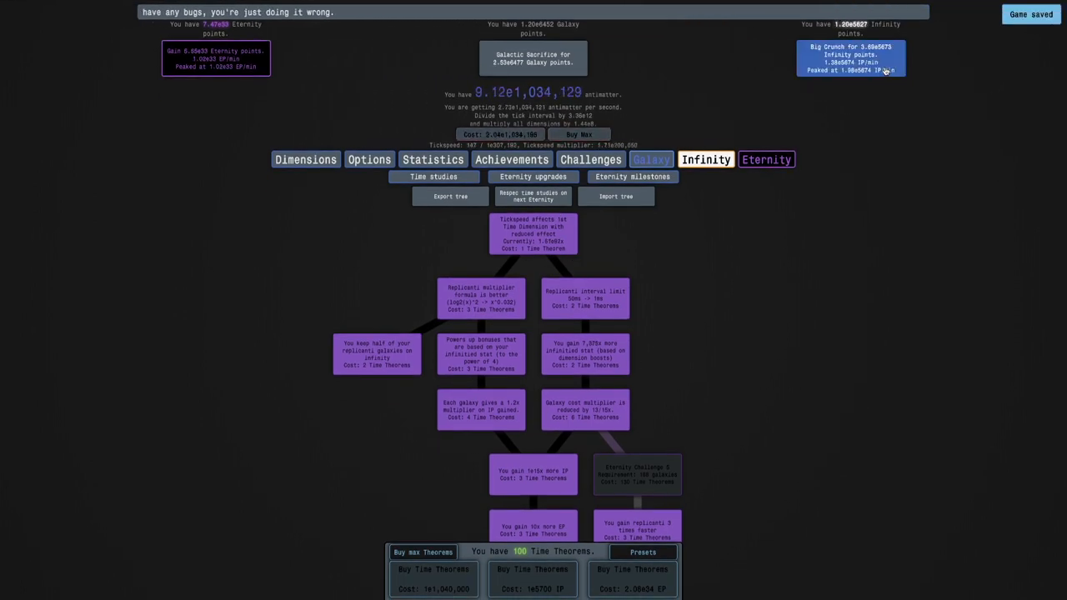
scroll("down", 3)
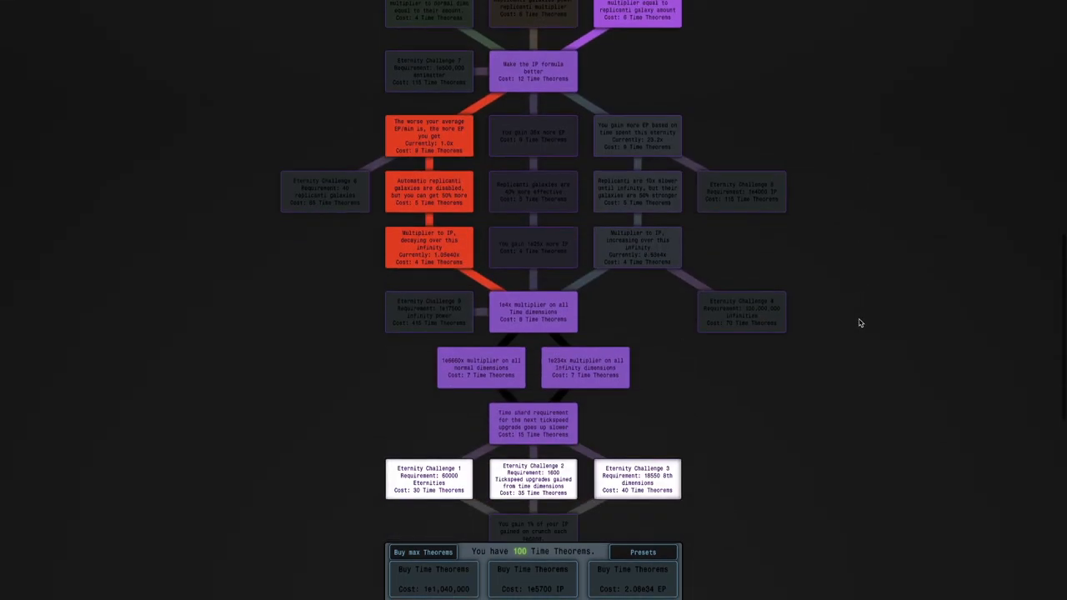
scroll("down", 3)
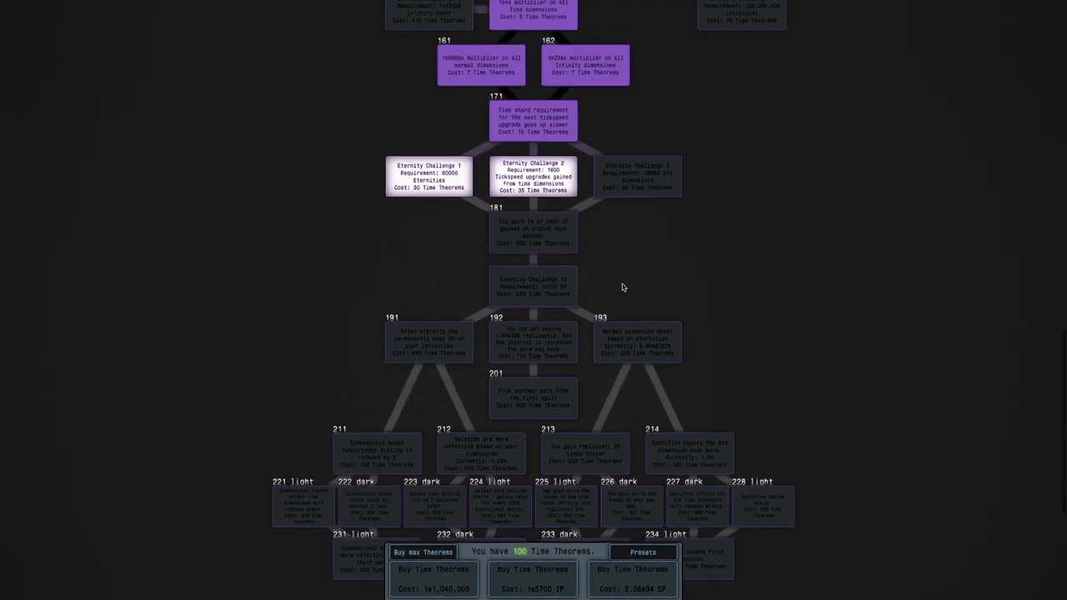
scroll("up", 3)
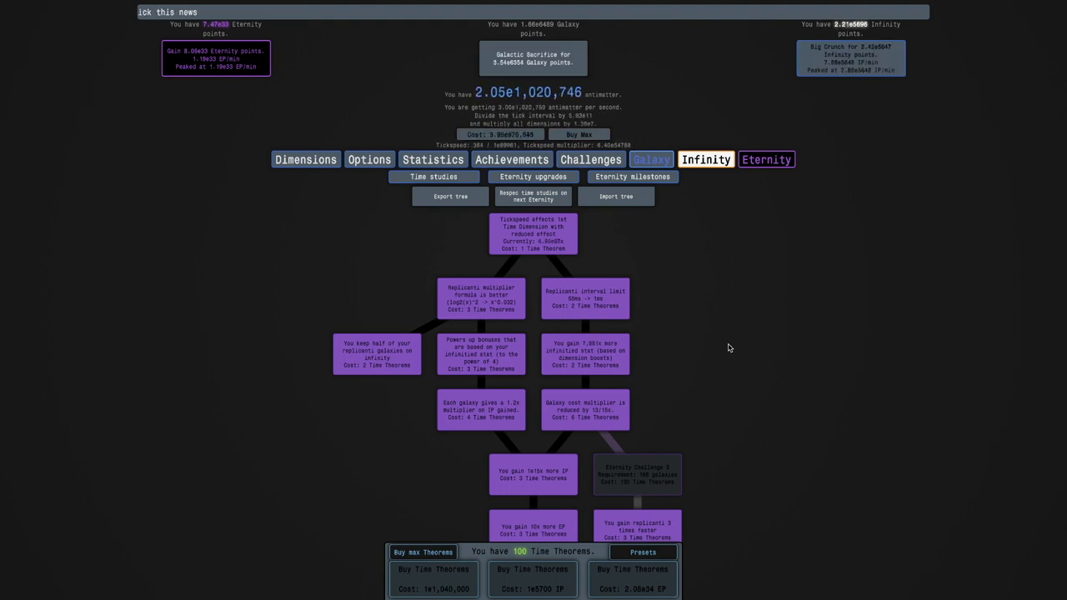
mouse_move(690, 315)
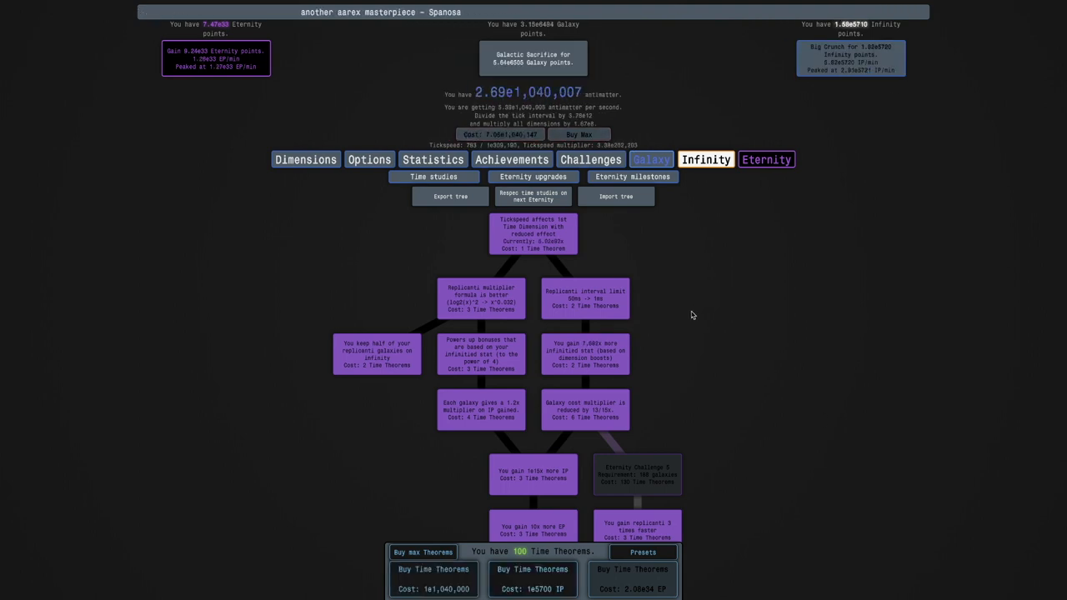
Buy two time theorems with infinity points, reaching 102 theorems
left_click(533, 575)
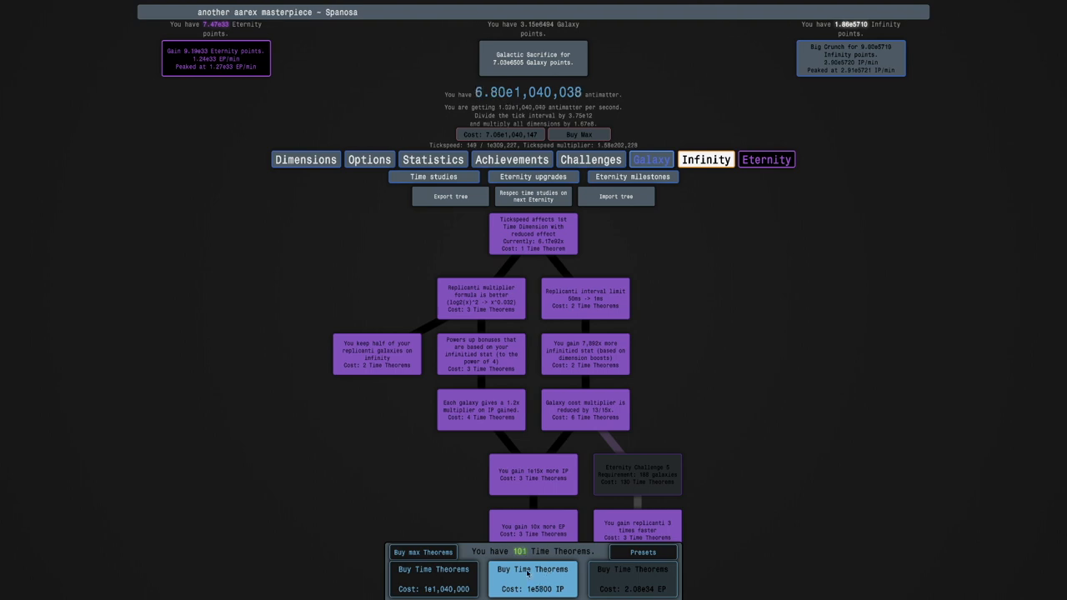
left_click(534, 575)
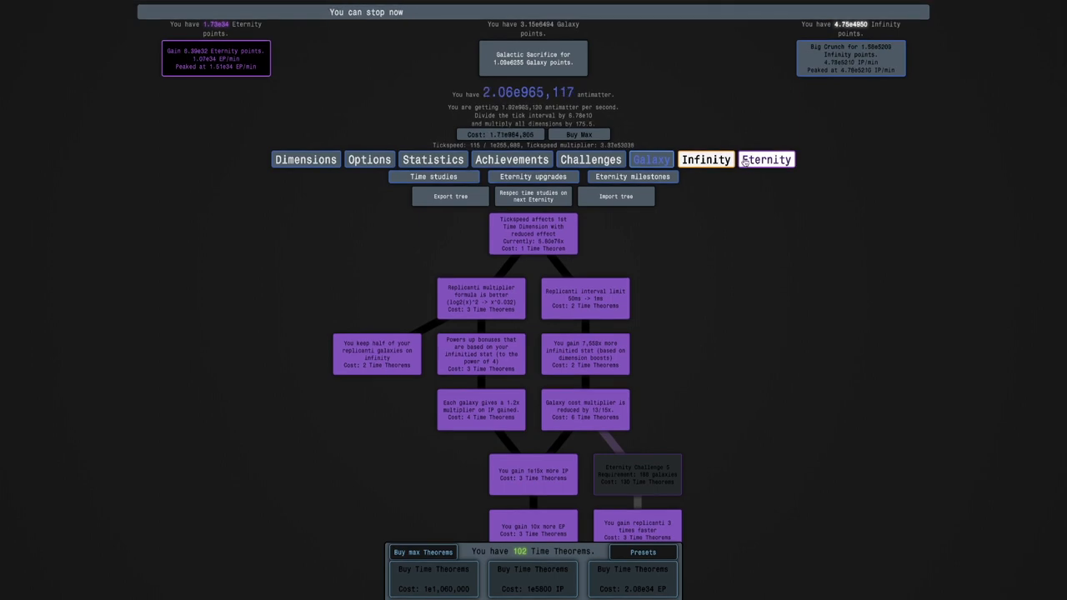
left_click(705, 160)
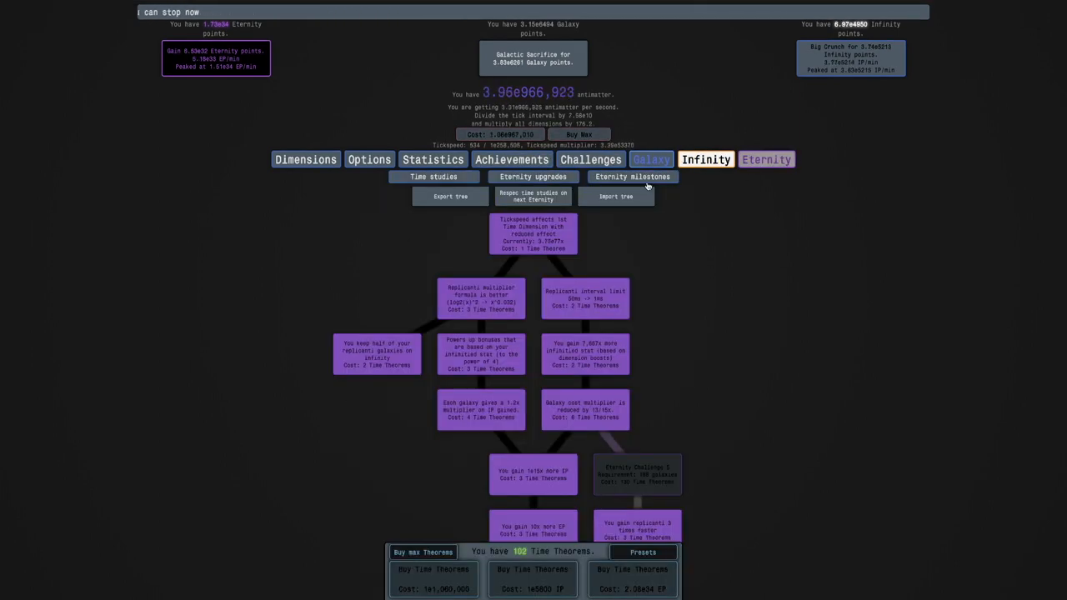
Look over the eternity challenge list, then switch to the infinity autobuyer settings
left_click(627, 207)
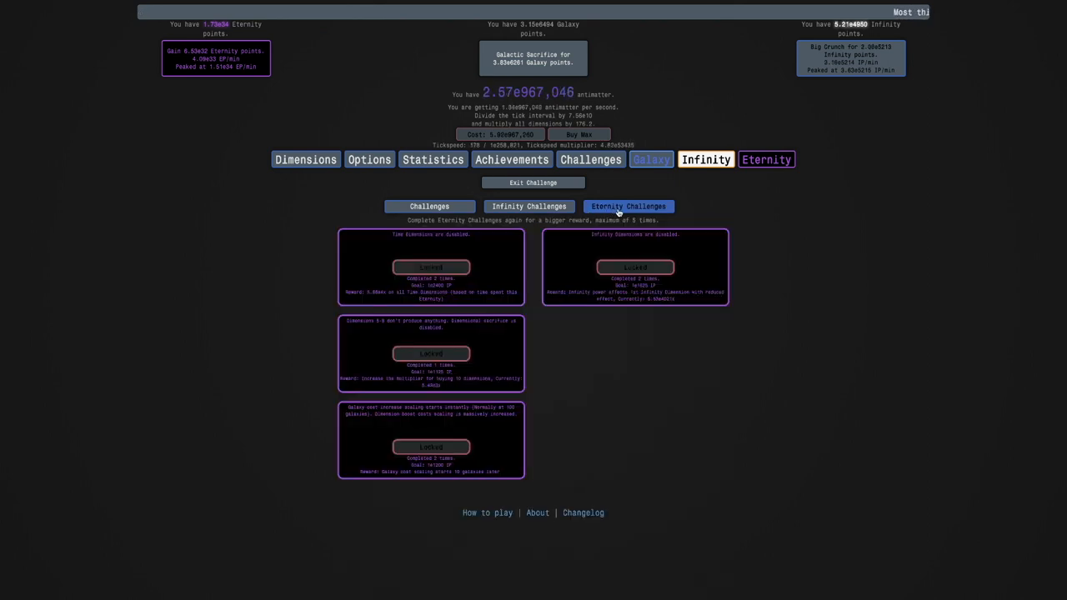
mouse_move(513, 333)
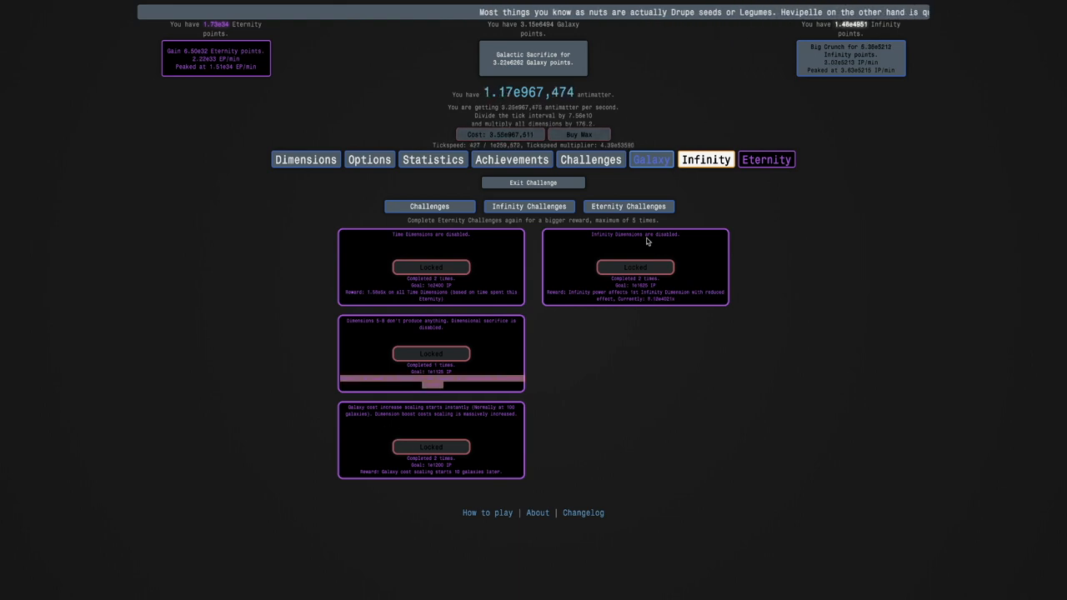
left_click(485, 202)
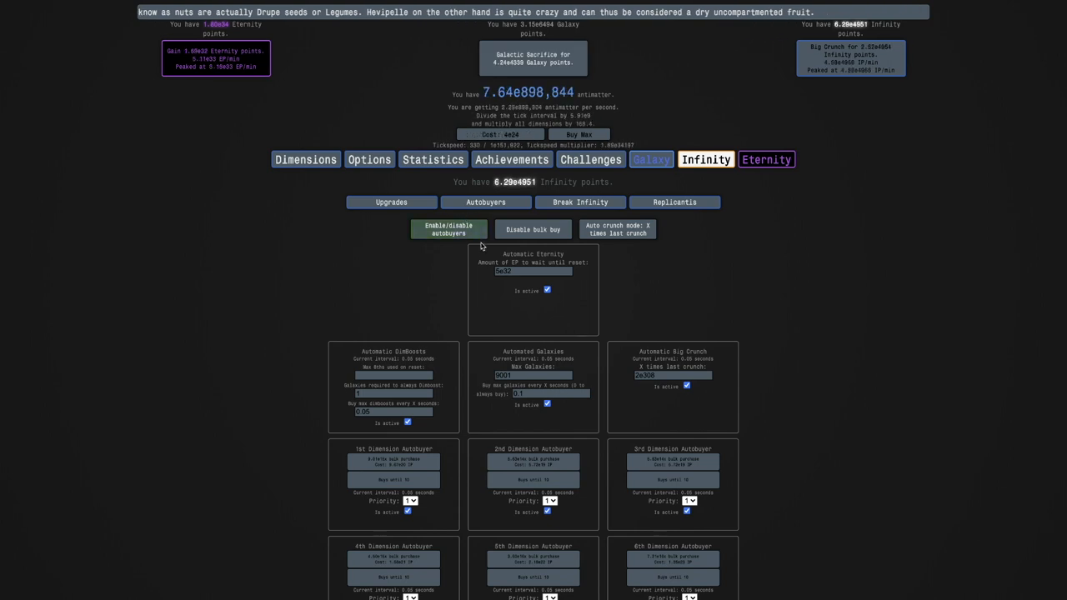
View the game statistics, then the eternity upgrades with their EP multiplier
left_click(433, 160)
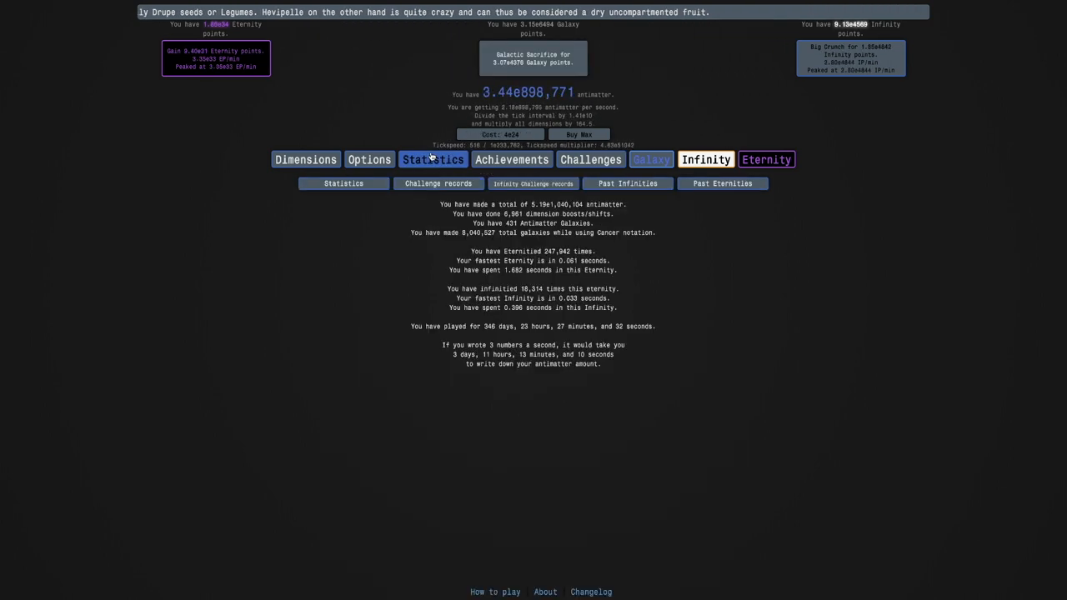
left_click(721, 182)
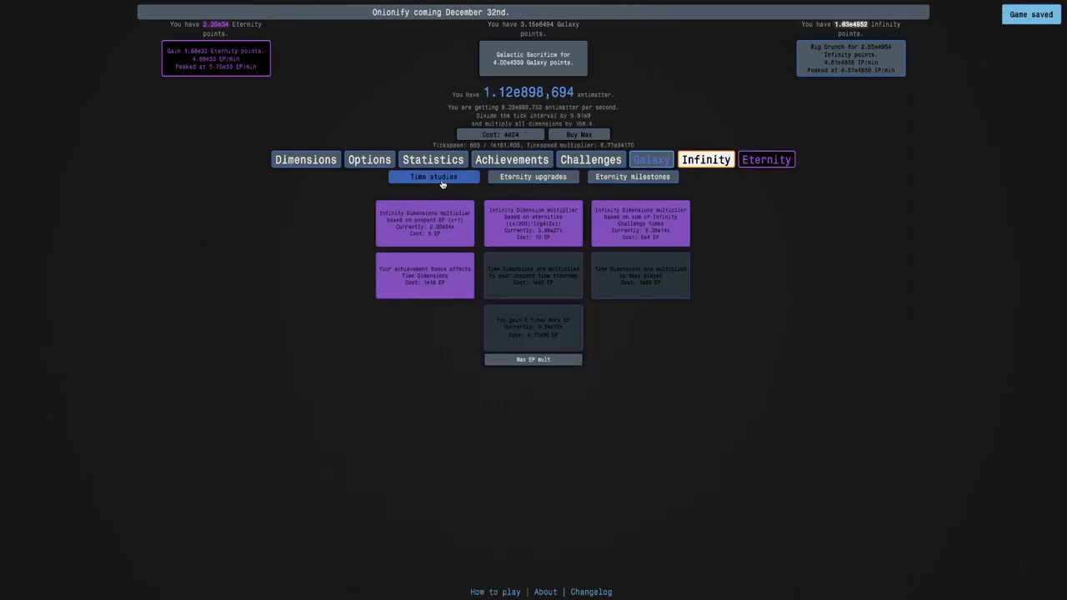
Scroll up the time study tree, then return to the antimatter dimensions list
left_click(433, 177)
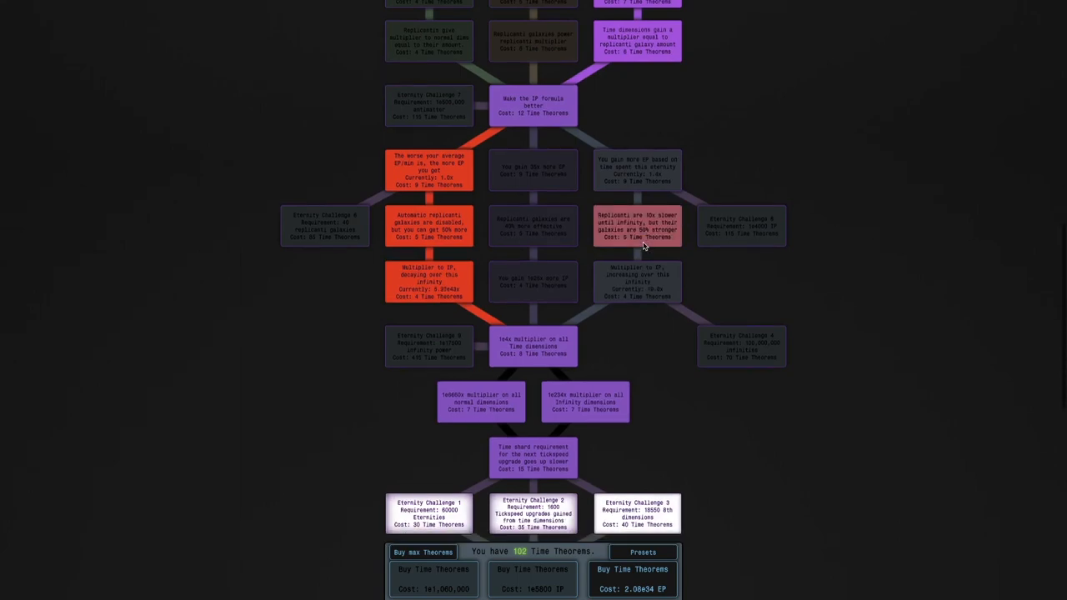
scroll("up", 3)
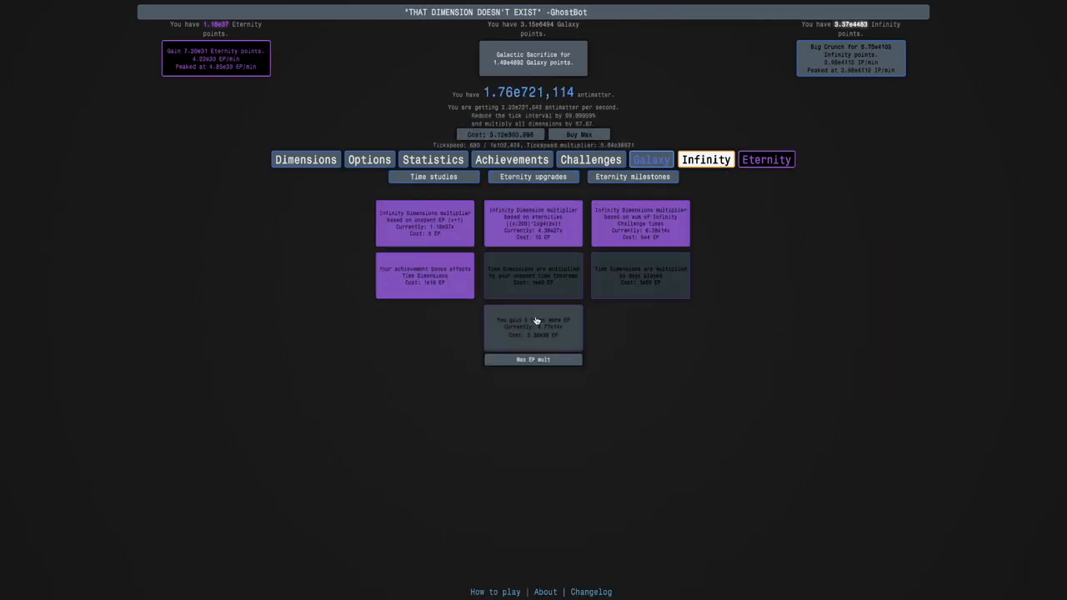
left_click(305, 160)
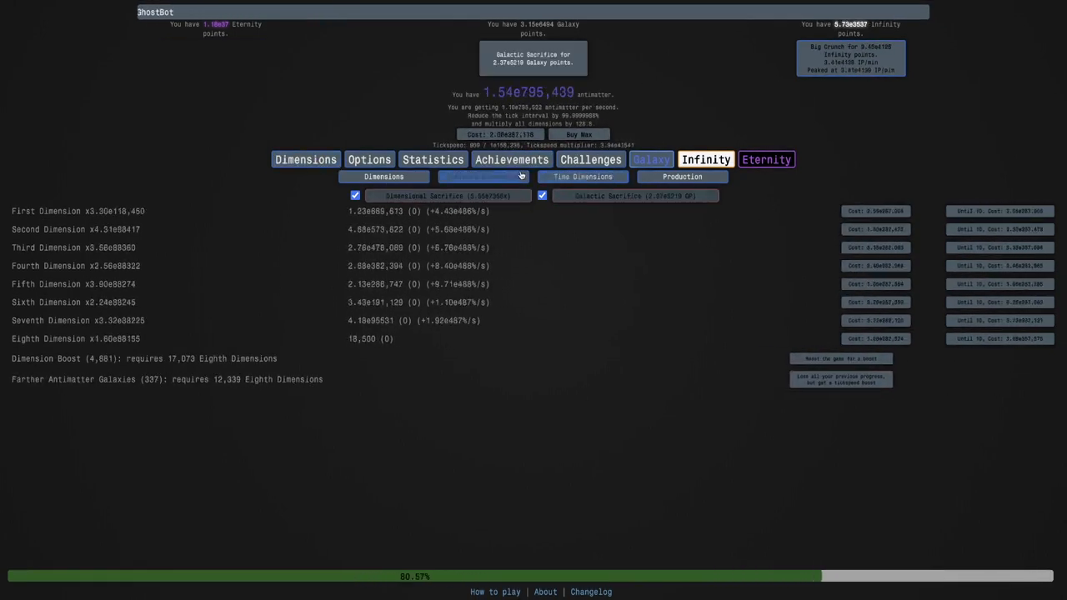
Buy another Fourth Time Dimension from the time dimensions page
left_click(484, 177)
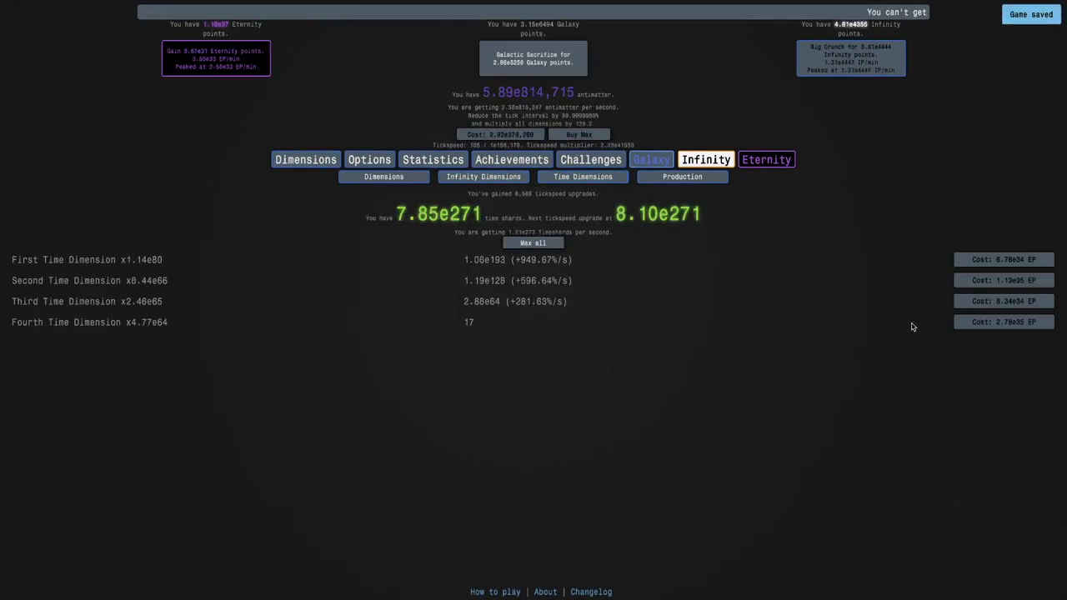
left_click(1004, 300)
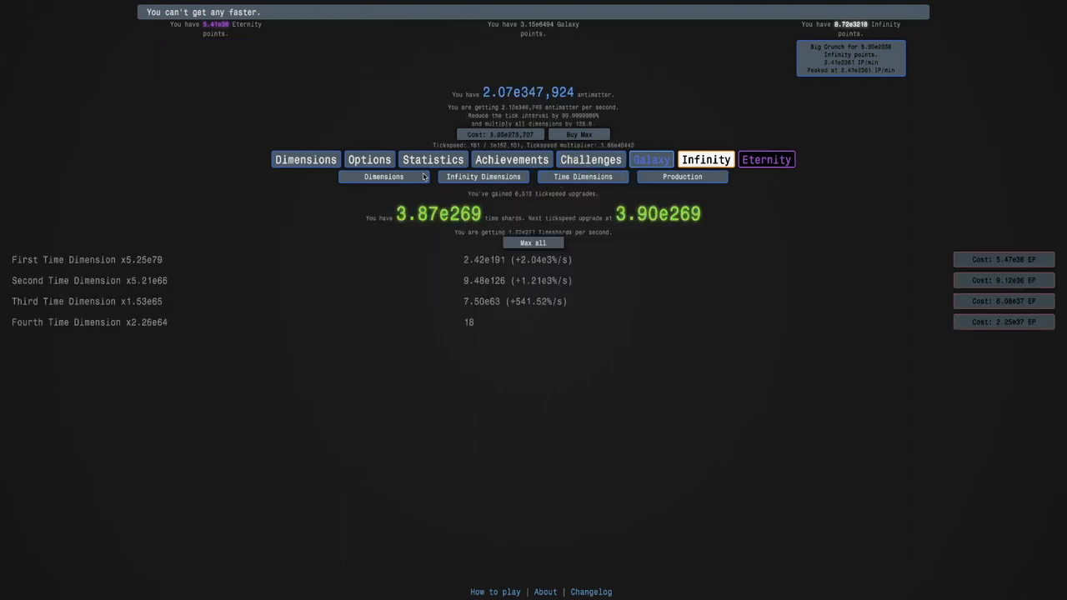
Buy time theorems with eternity points twice from the time study tree
left_click(383, 177)
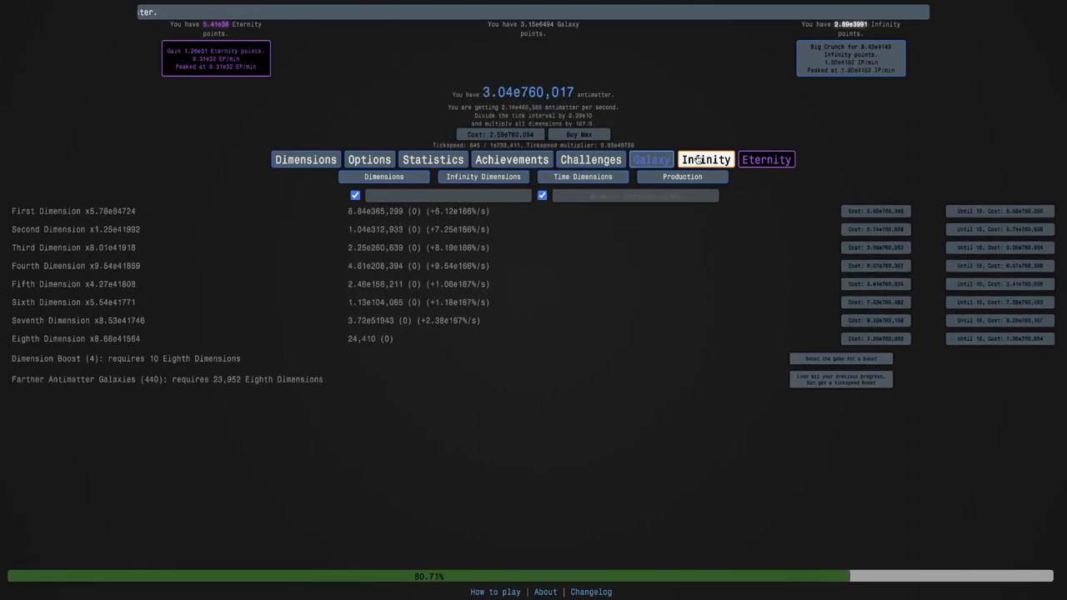
left_click(705, 160)
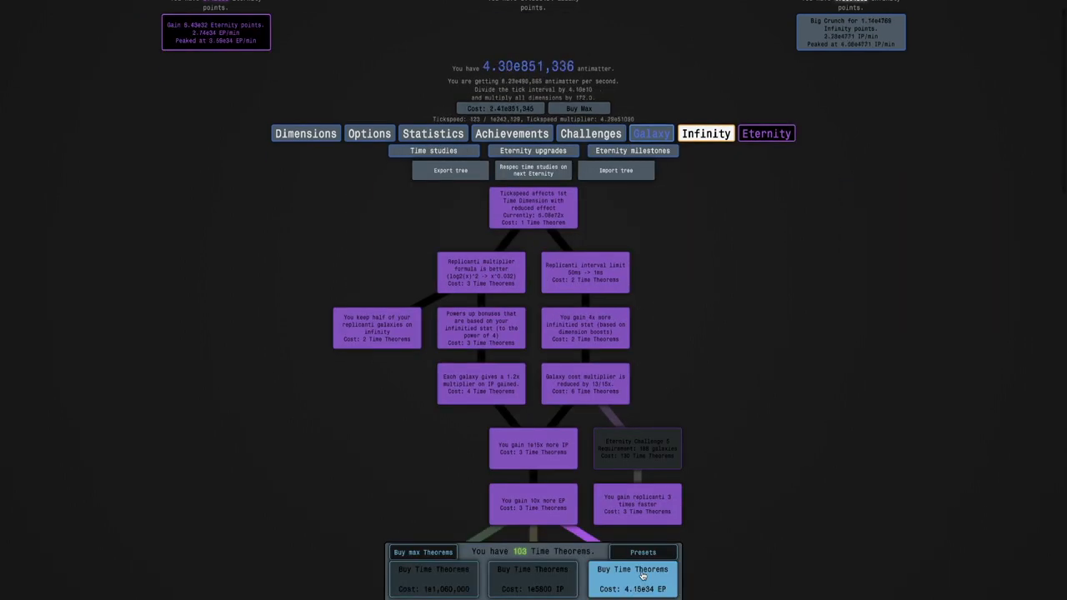
left_click(634, 570)
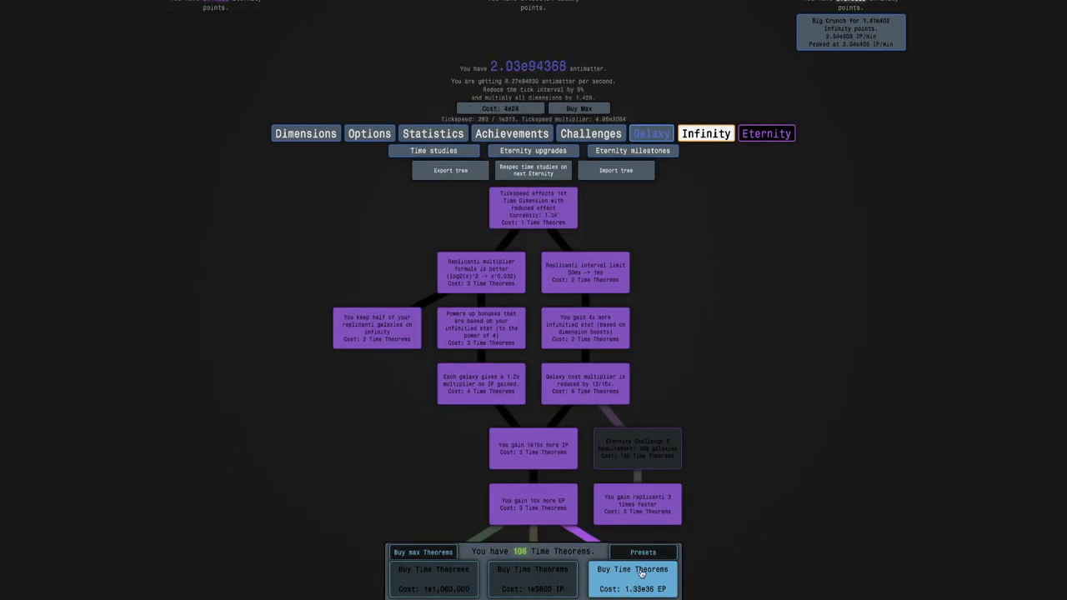
left_click(634, 581)
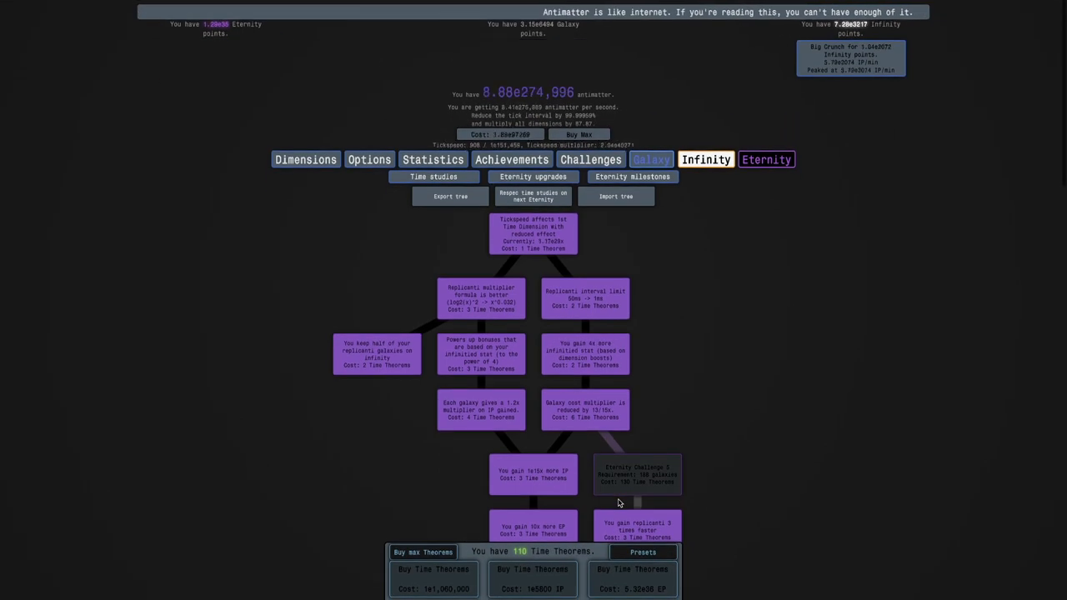
scroll("down", 3)
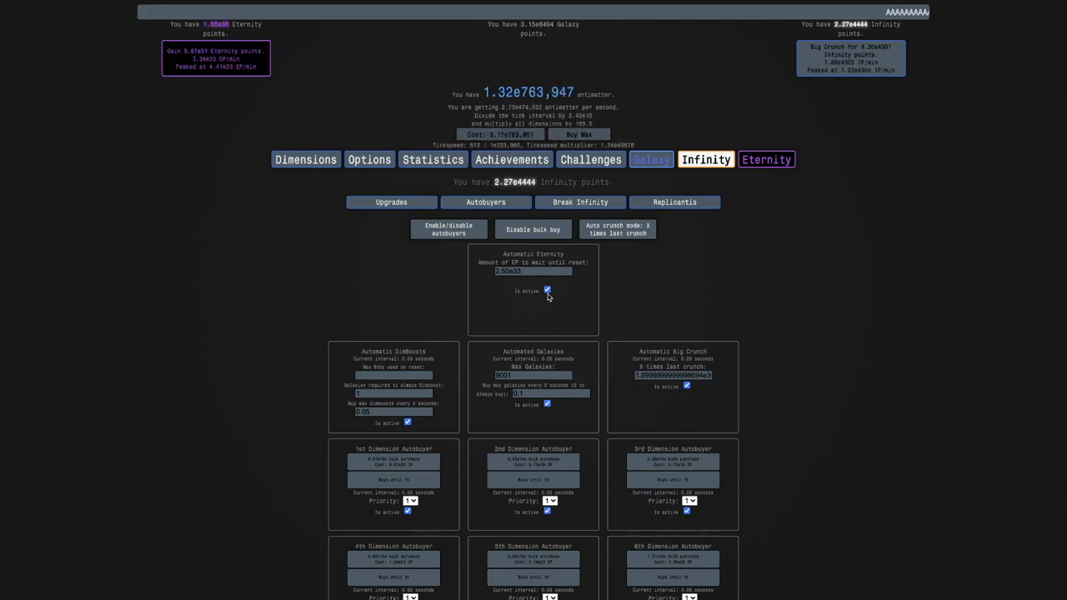
Look over the eternity challenges, then return toward the infinity autobuyers
left_click(765, 160)
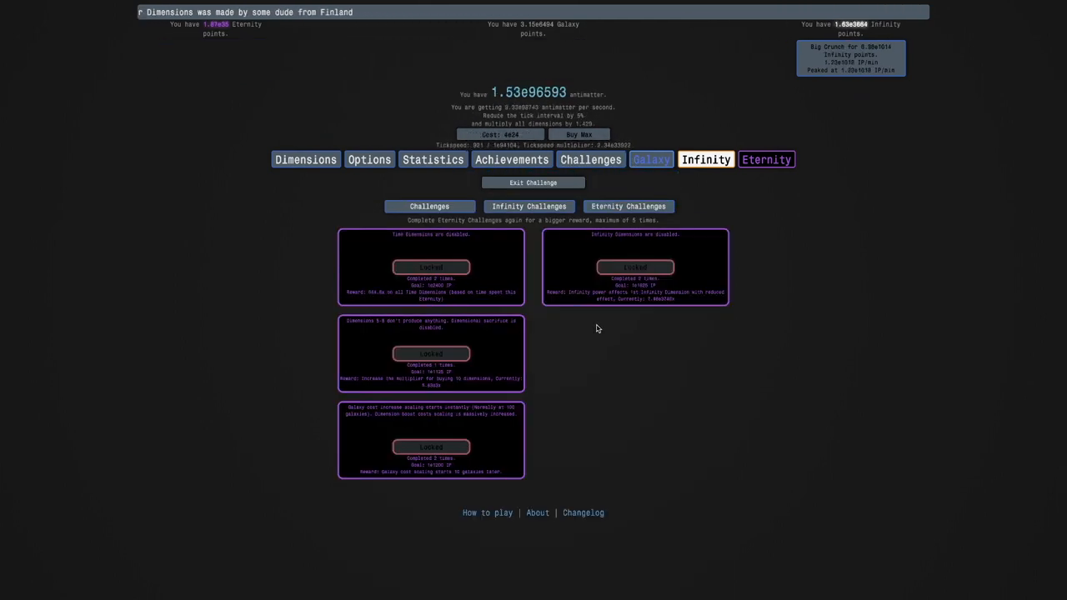
left_click(650, 160)
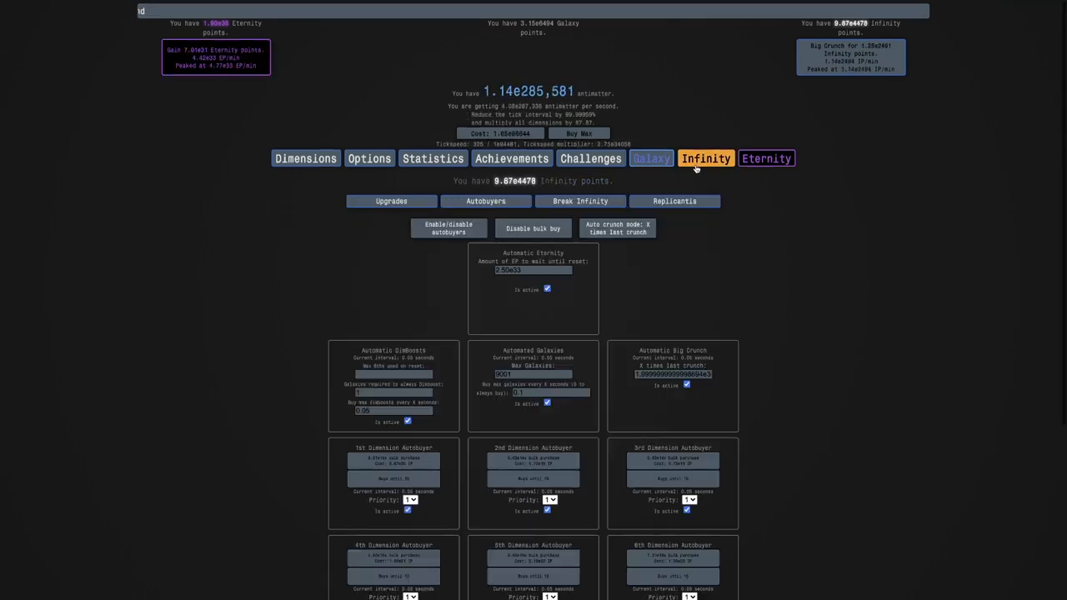
left_click(390, 193)
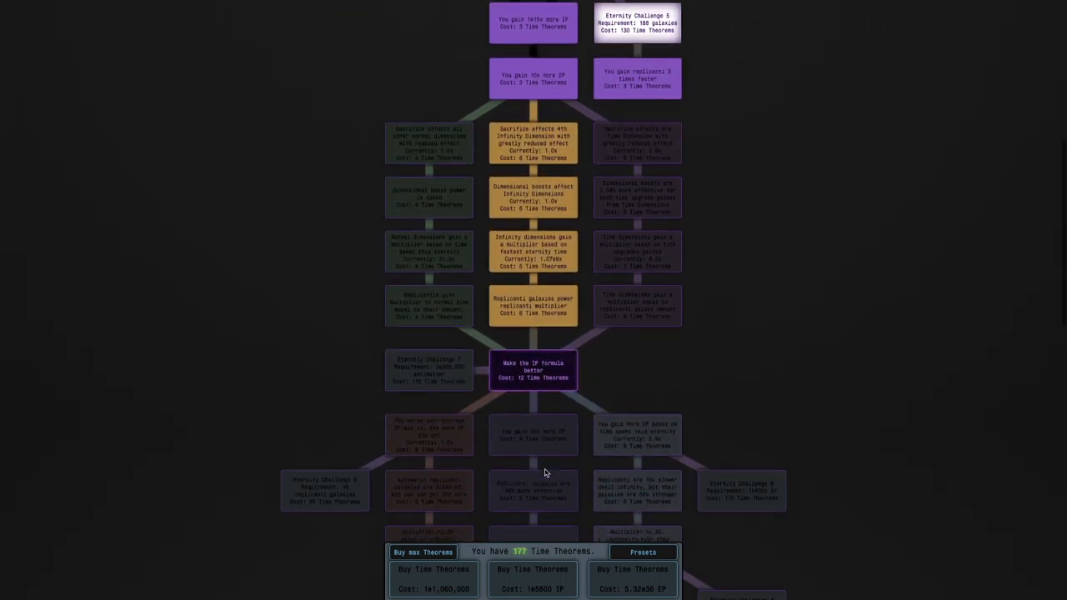
Uncheck Automatic Eternity's 'Is active' and bring up the Eternity Challenges list
scroll("down", 3)
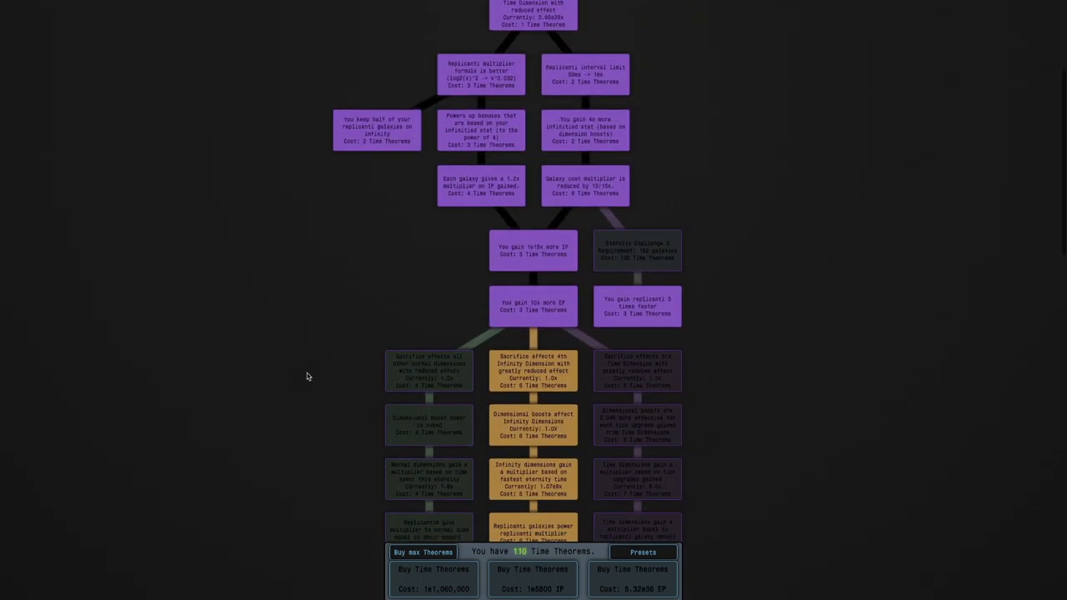
scroll("down", 3)
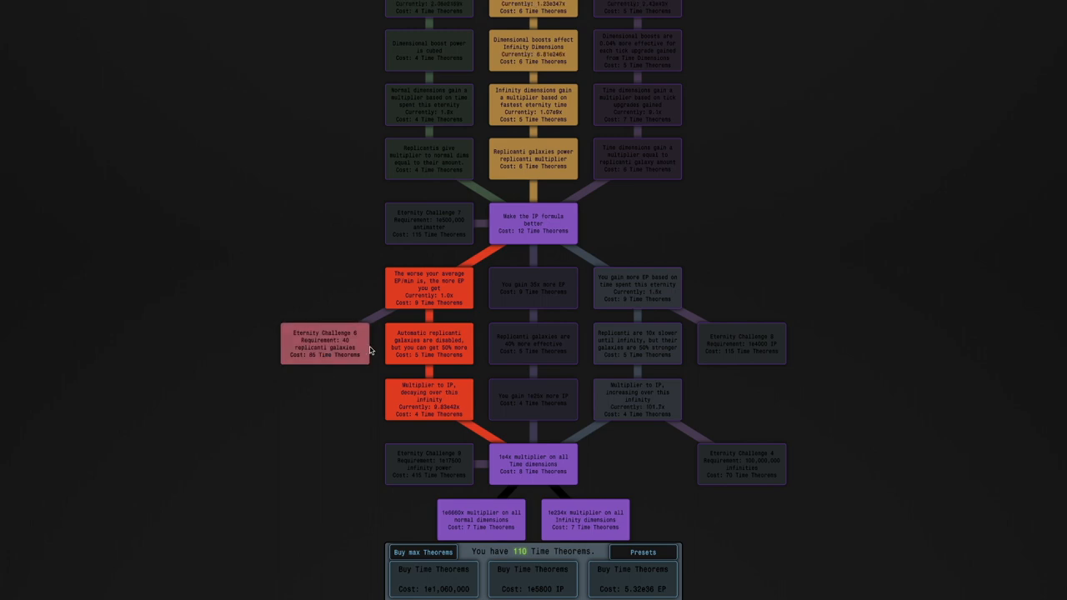
scroll("up", 3)
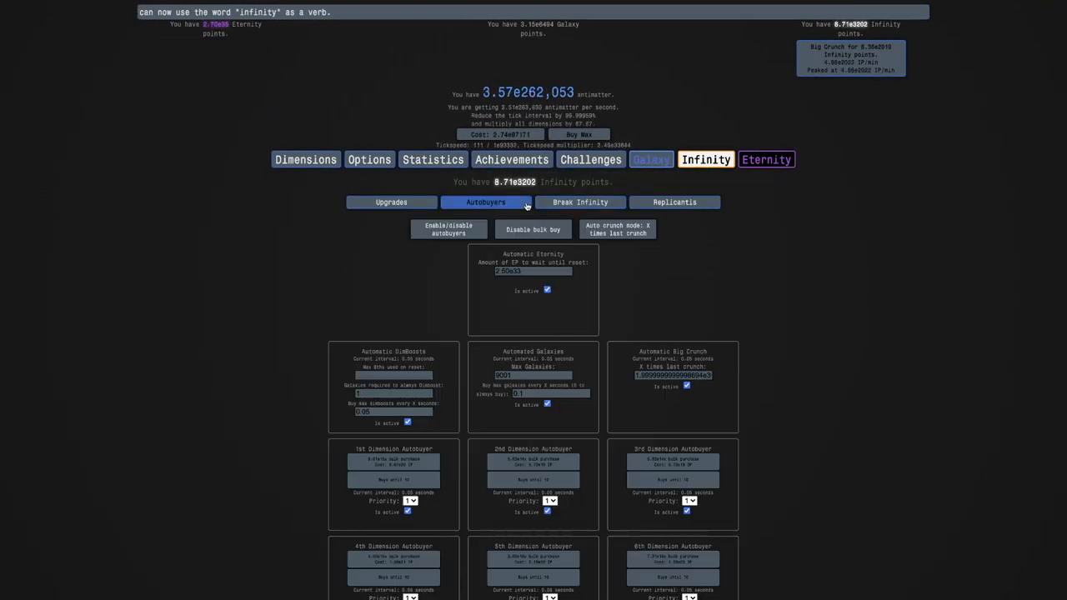
left_click(547, 290)
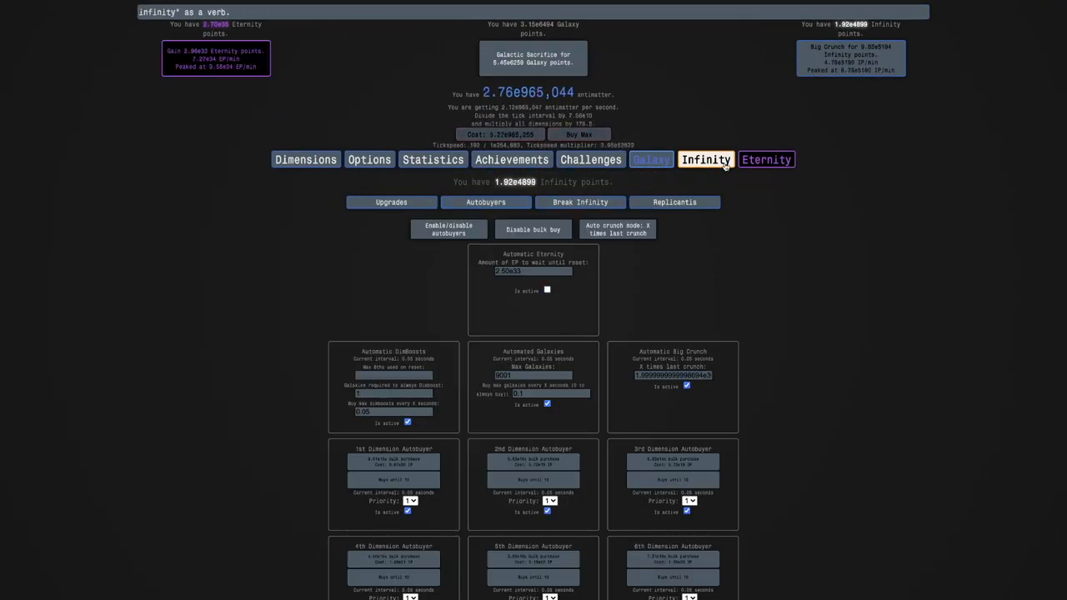
left_click(765, 160)
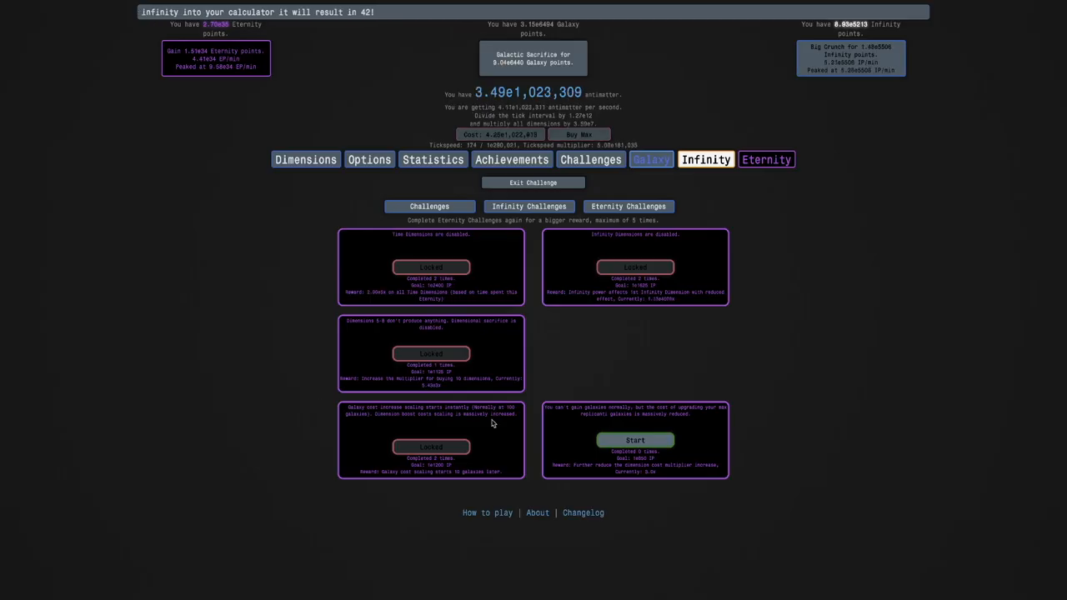
mouse_move(635, 440)
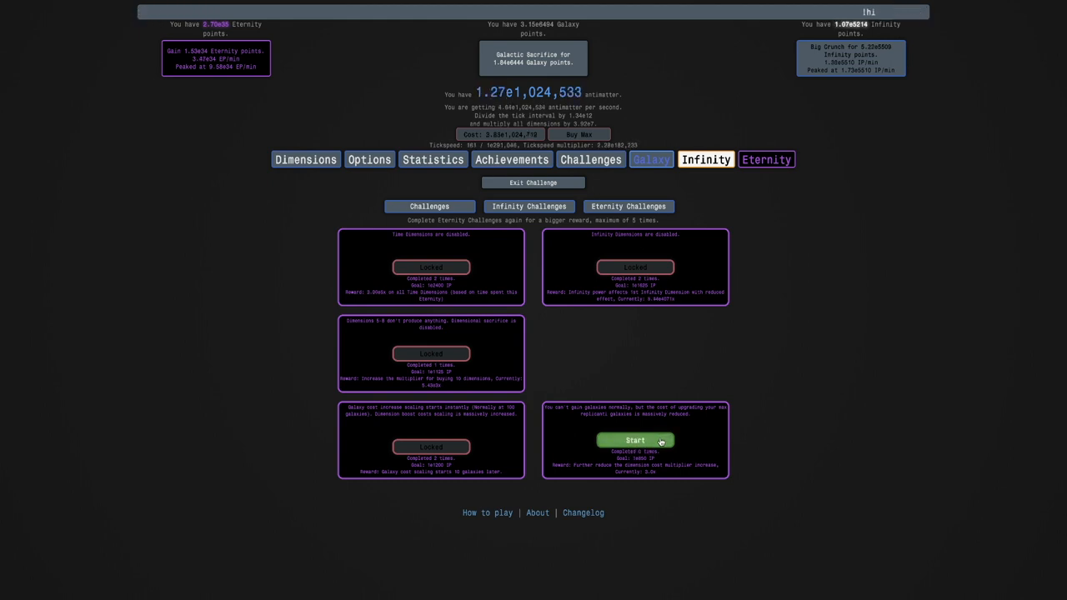
Start the newly unlocked Eternity Challenge and Big Crunch for infinity points
left_click(633, 440)
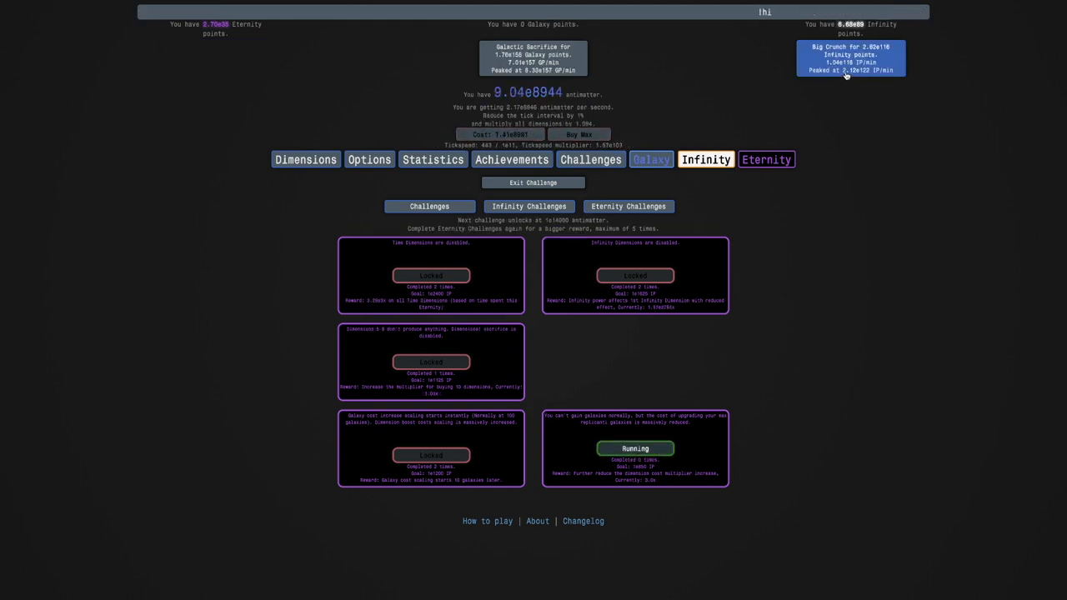
left_click(650, 160)
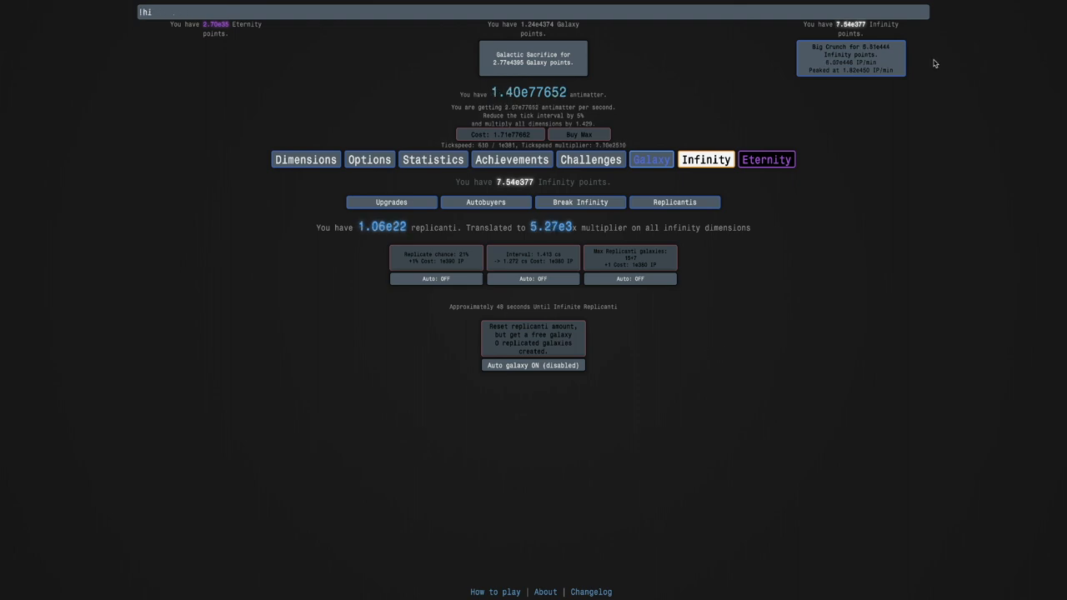
Enter the comment text 'I don't really th' while the challenge runs
type("I don't really th")
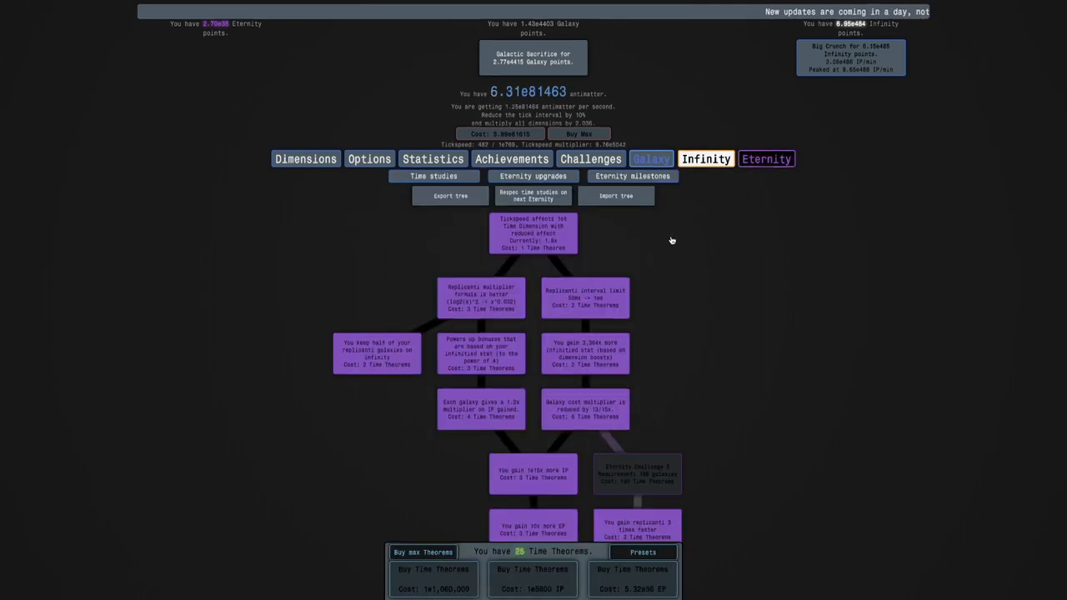
scroll("down", 3)
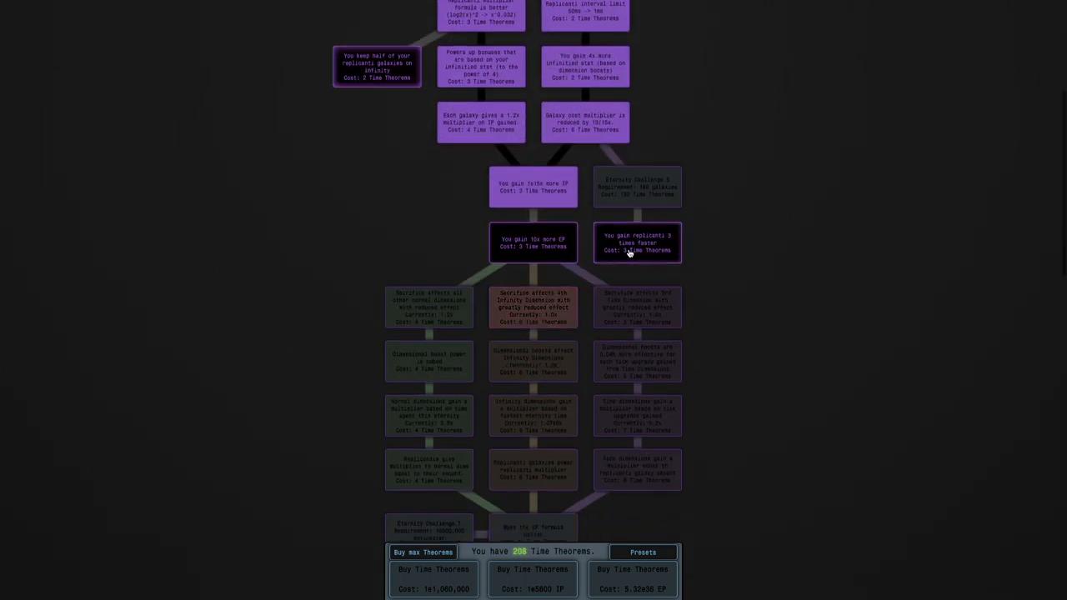
scroll("down", 3)
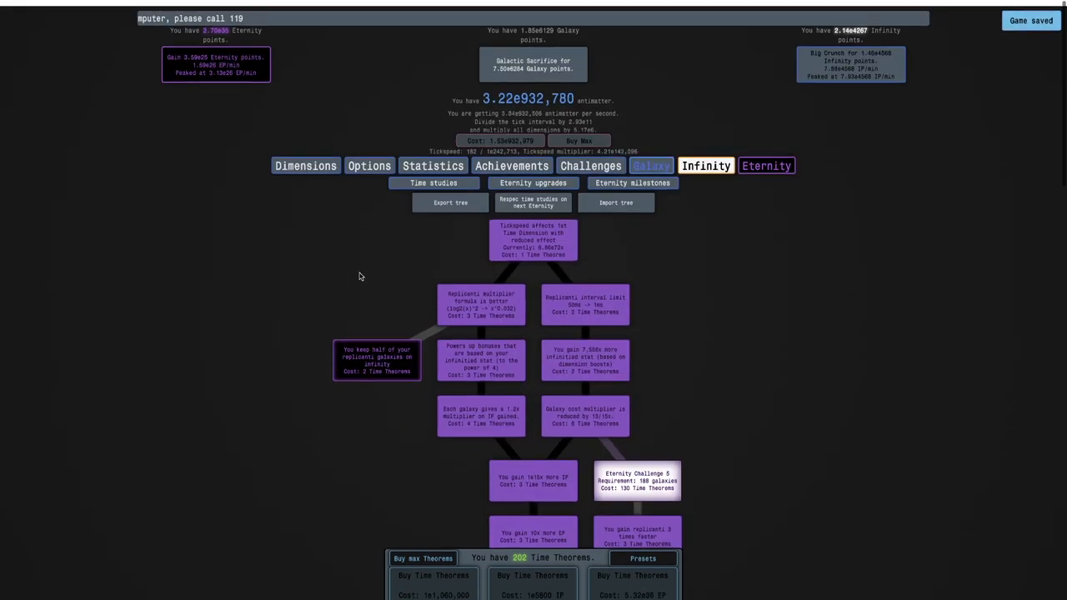
scroll("down", 3)
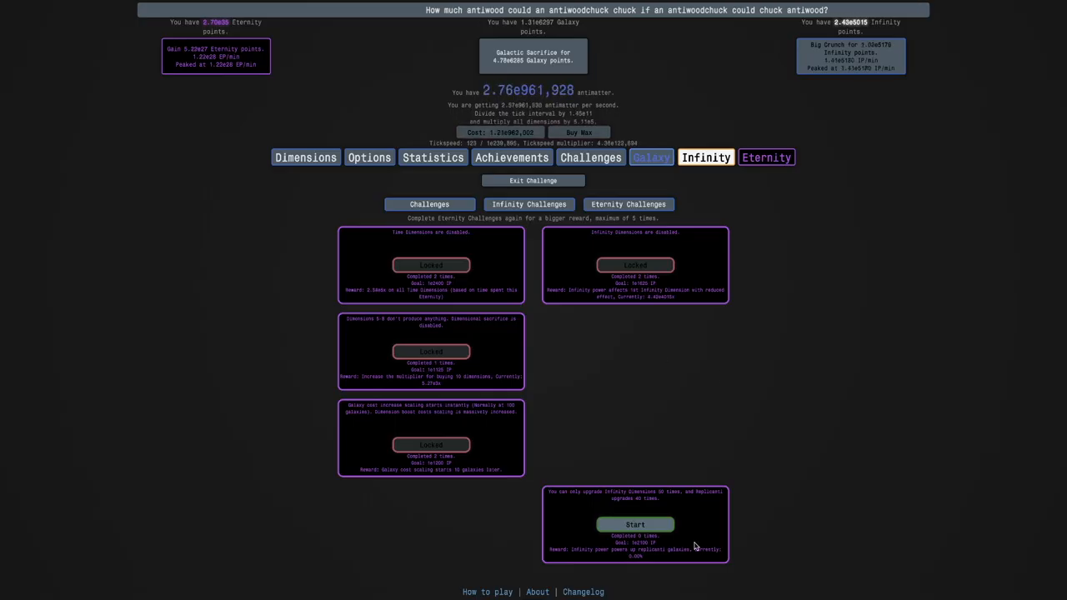
Start the bottom Eternity Challenge and bring up the galaxy point upgrades
left_click(634, 523)
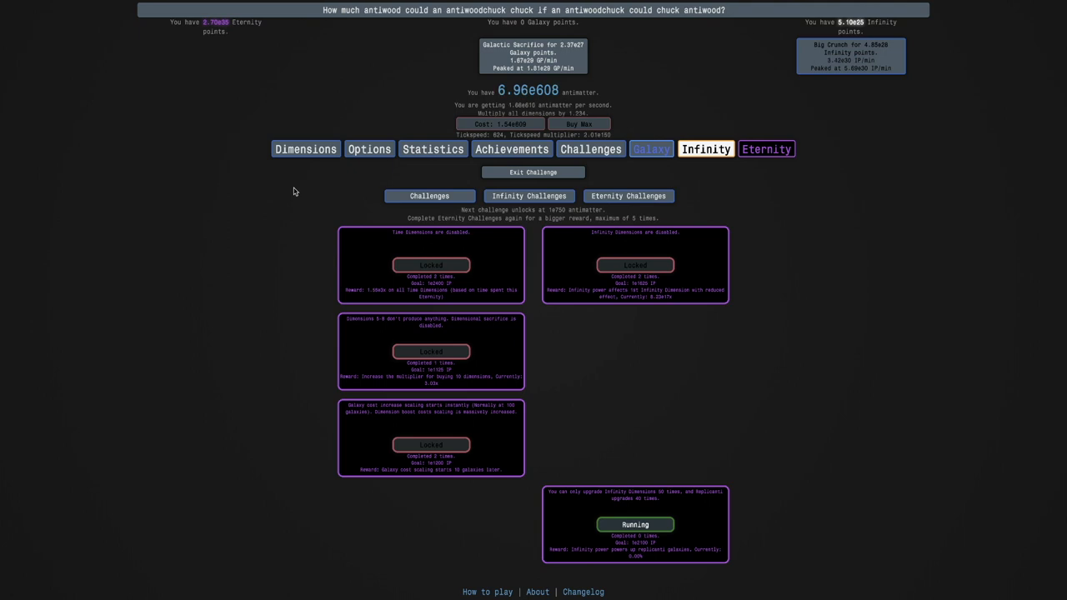
left_click(650, 160)
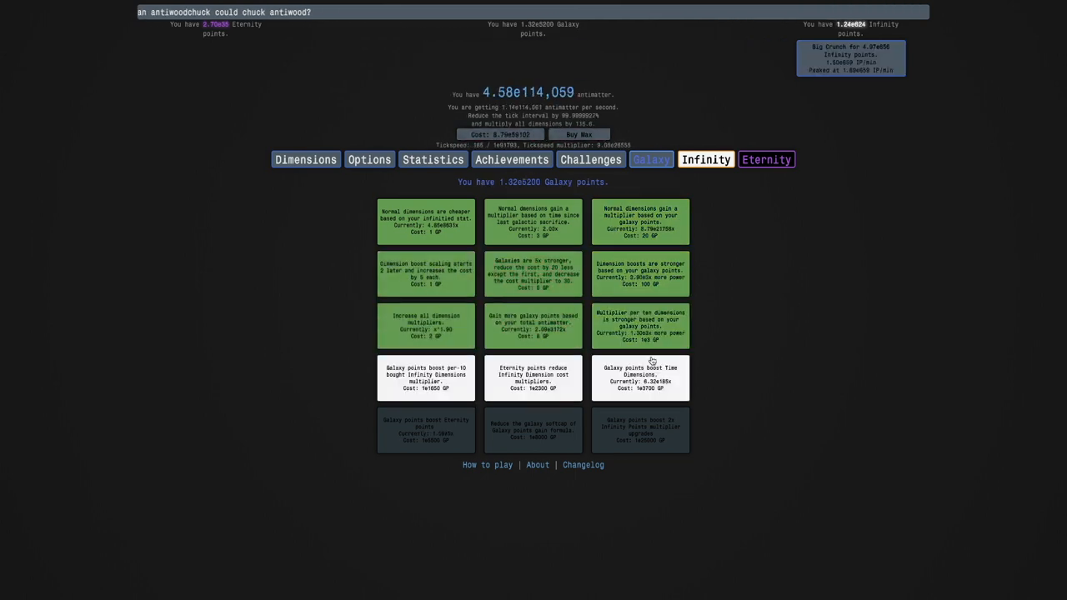
Check the running Eternity Challenge, then move to the Infinity section's dimensions page
left_click(706, 160)
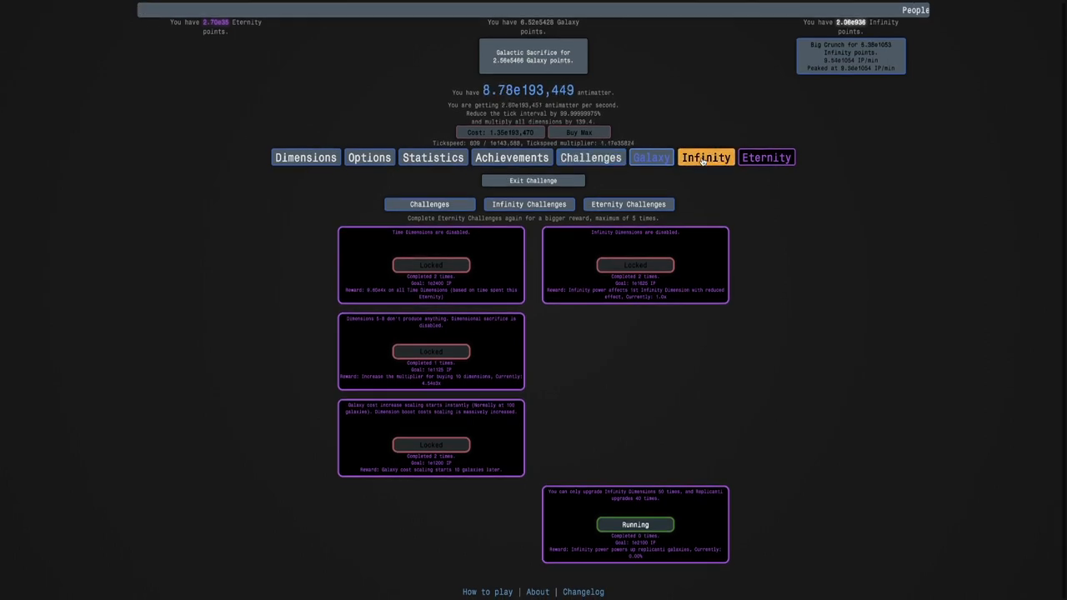
left_click(705, 157)
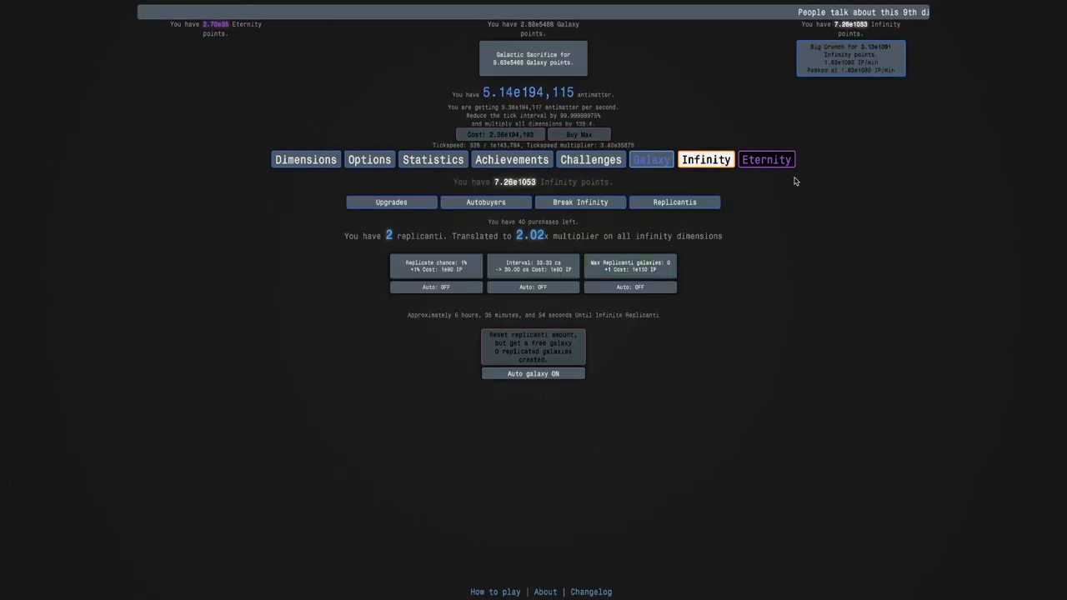
left_click(766, 160)
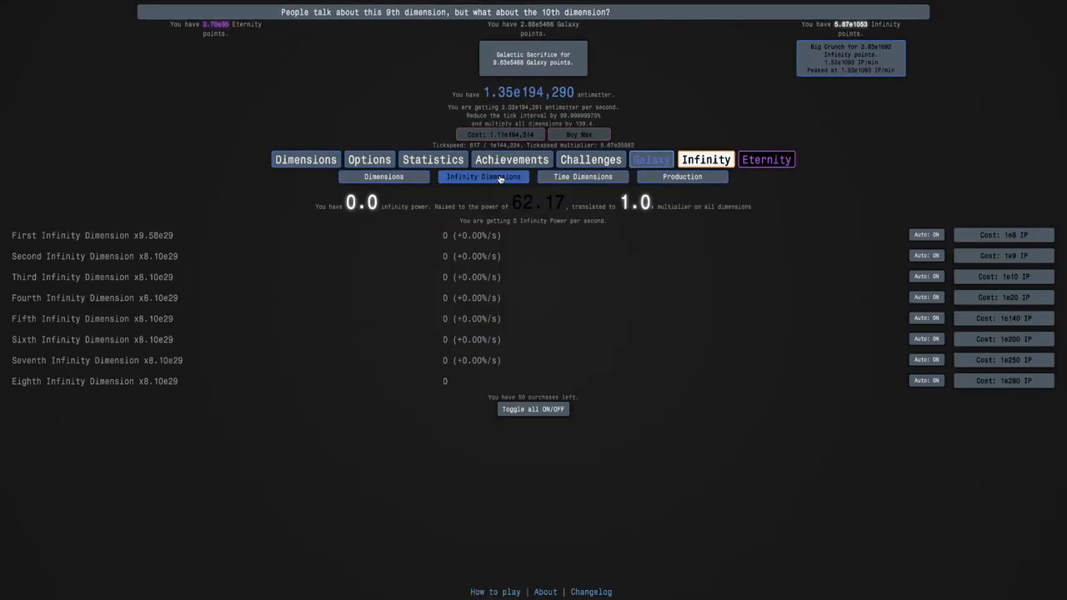
Buy First Infinity Dimensions repeatedly, raising infinity power past 1e651
left_click(1004, 380)
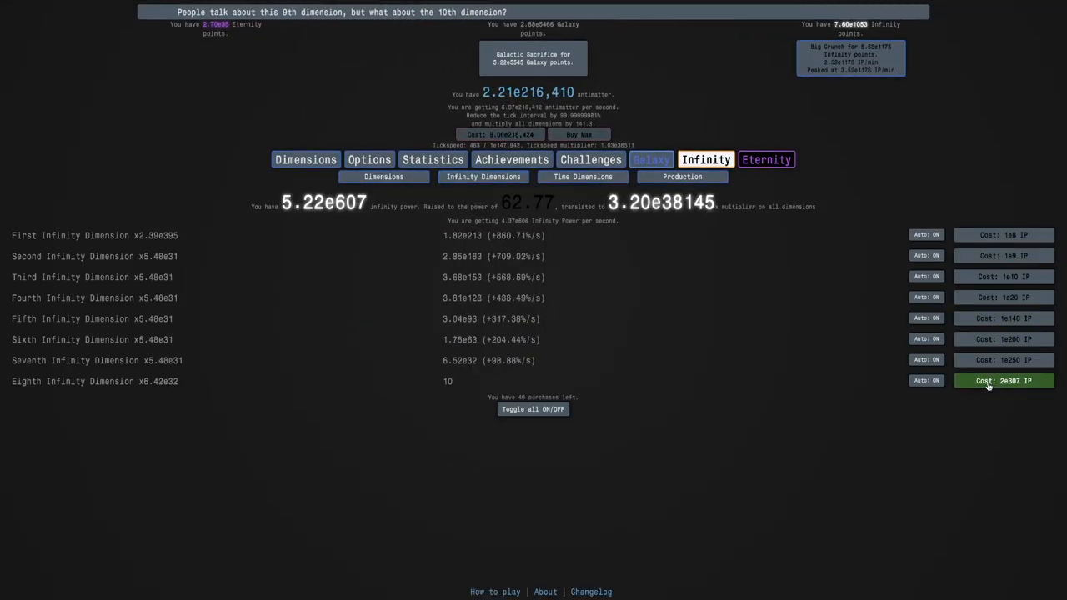
left_click(1004, 381)
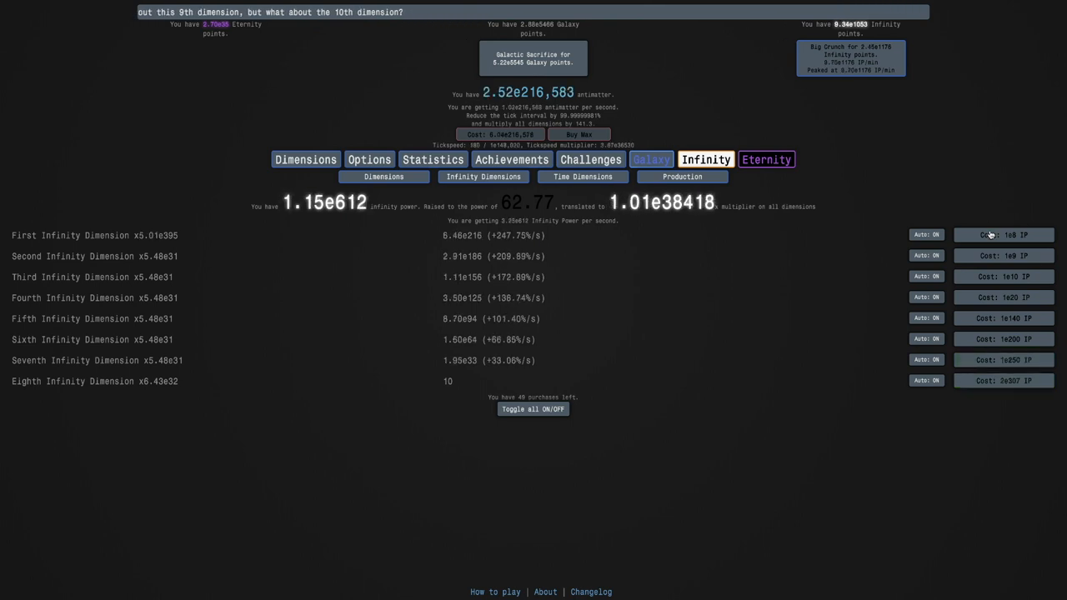
left_click(1004, 233)
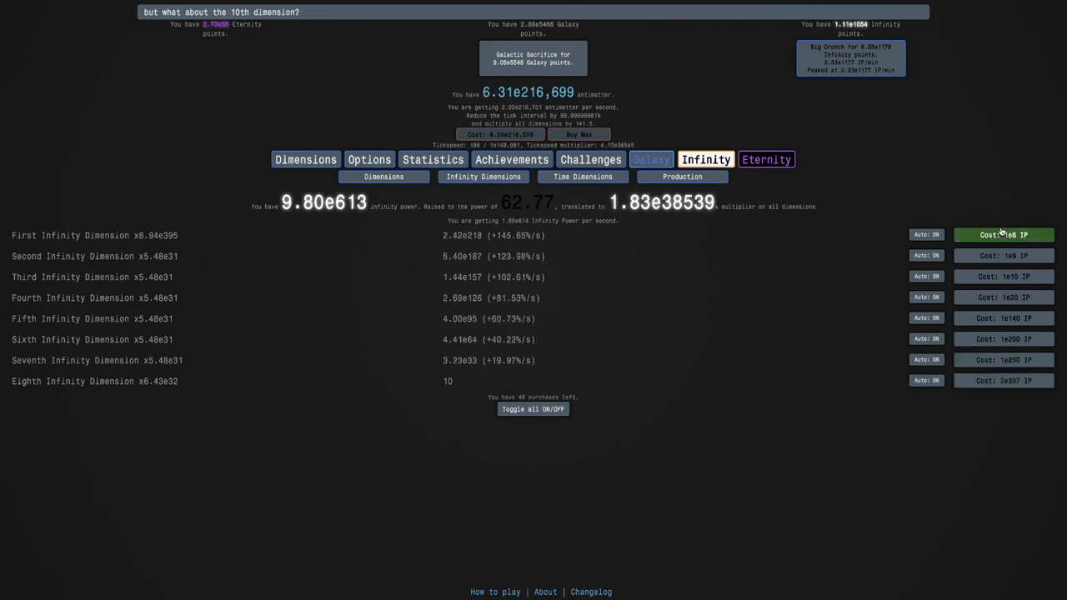
left_click(1004, 234)
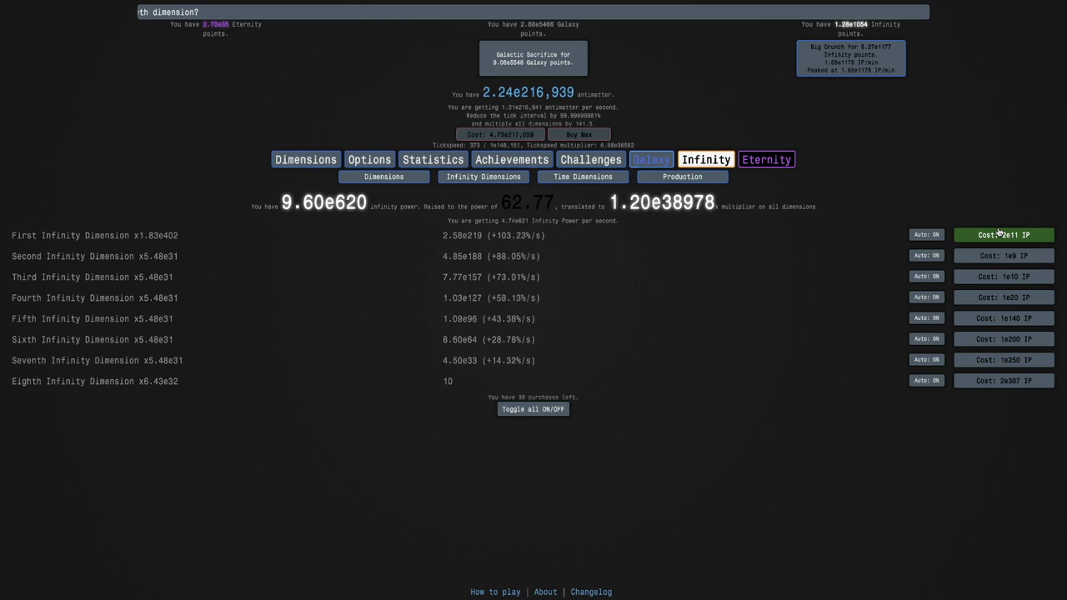
left_click(1004, 233)
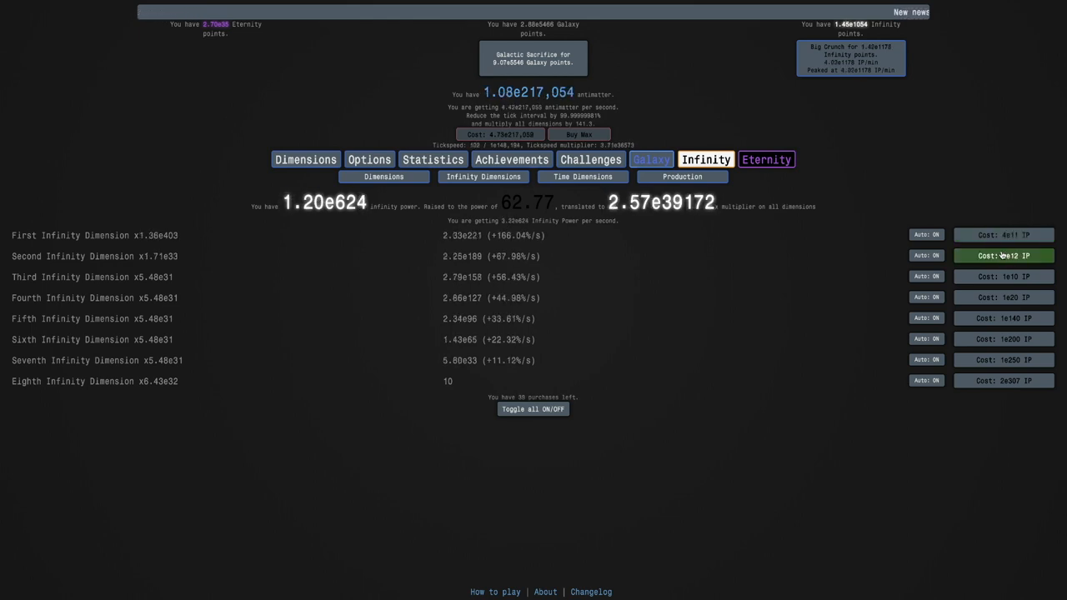
left_click(1003, 234)
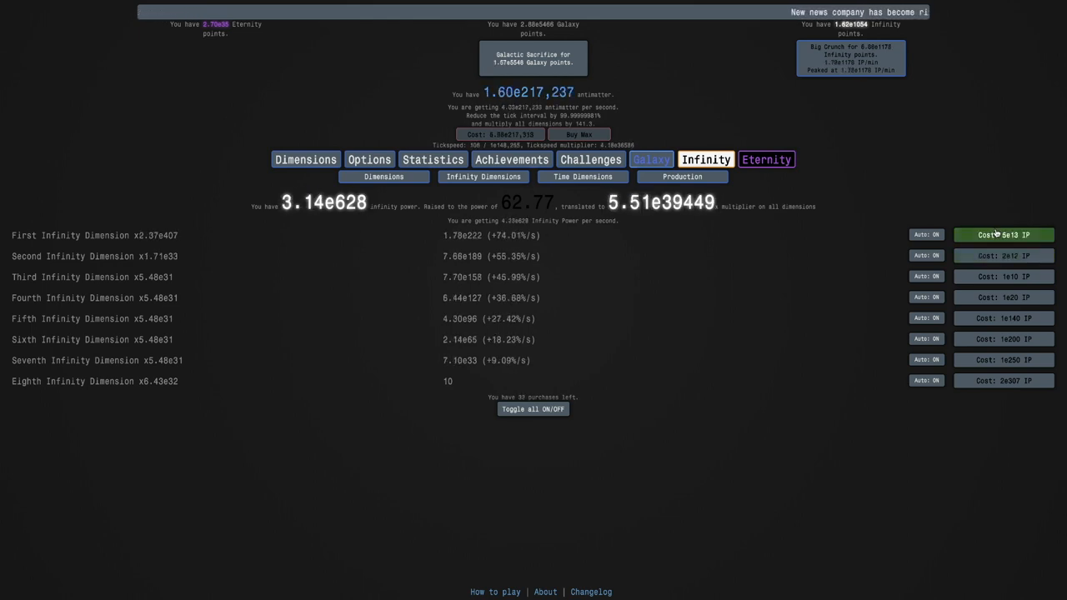
left_click(1004, 233)
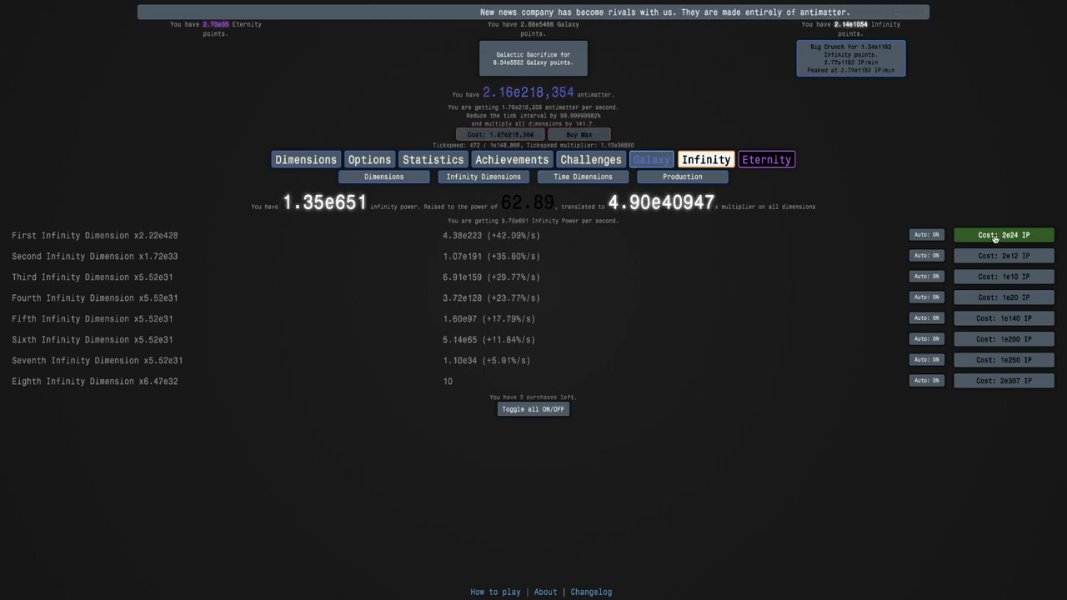
Upgrade replicanti replicate chance and interval twice, pushing replicanti past 200
left_click(674, 201)
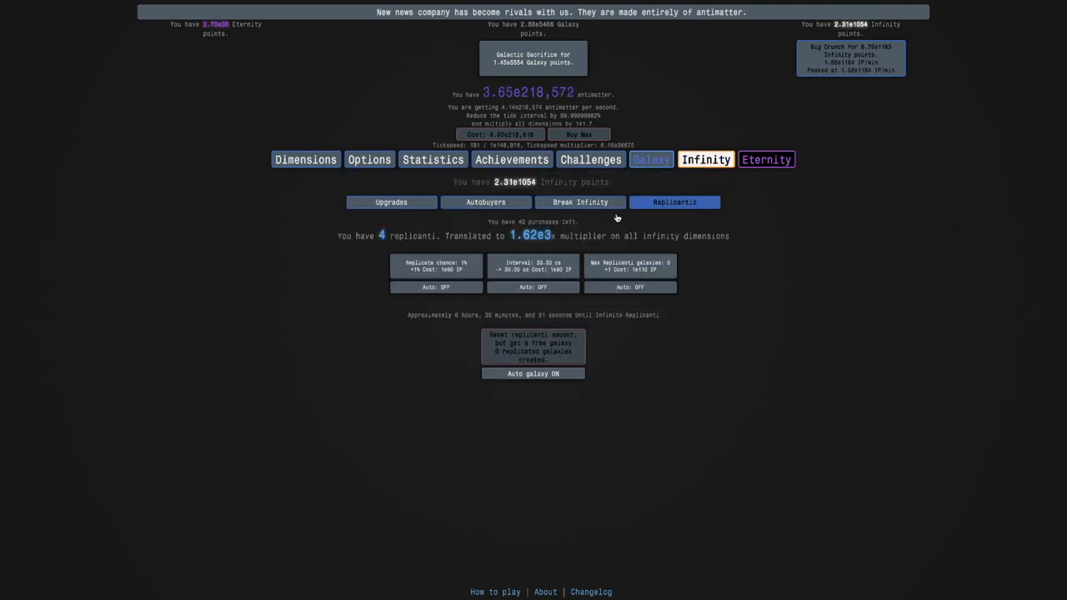
left_click(436, 266)
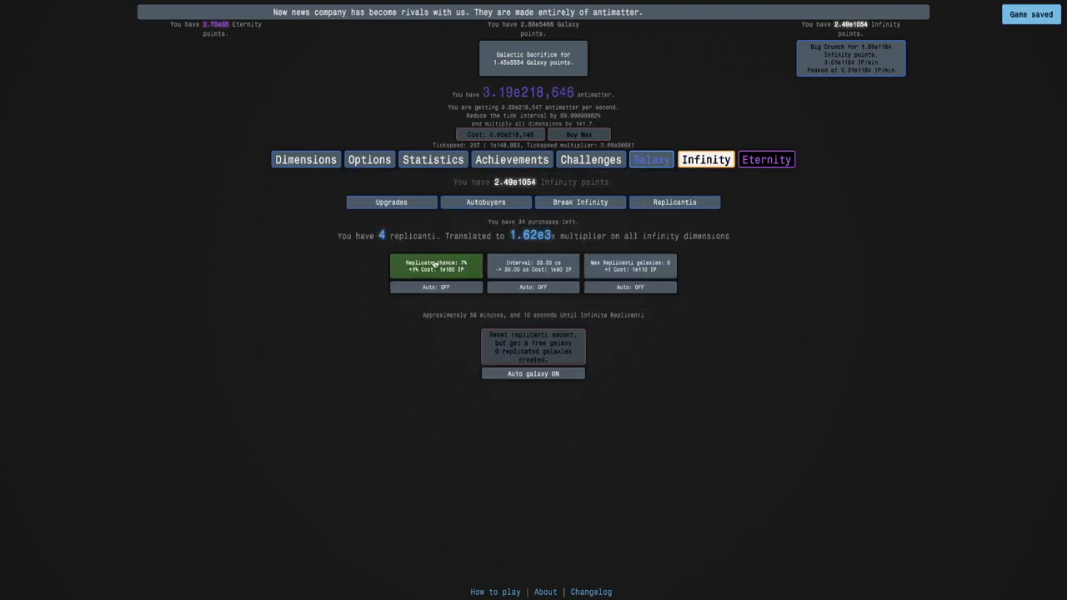
left_click(435, 265)
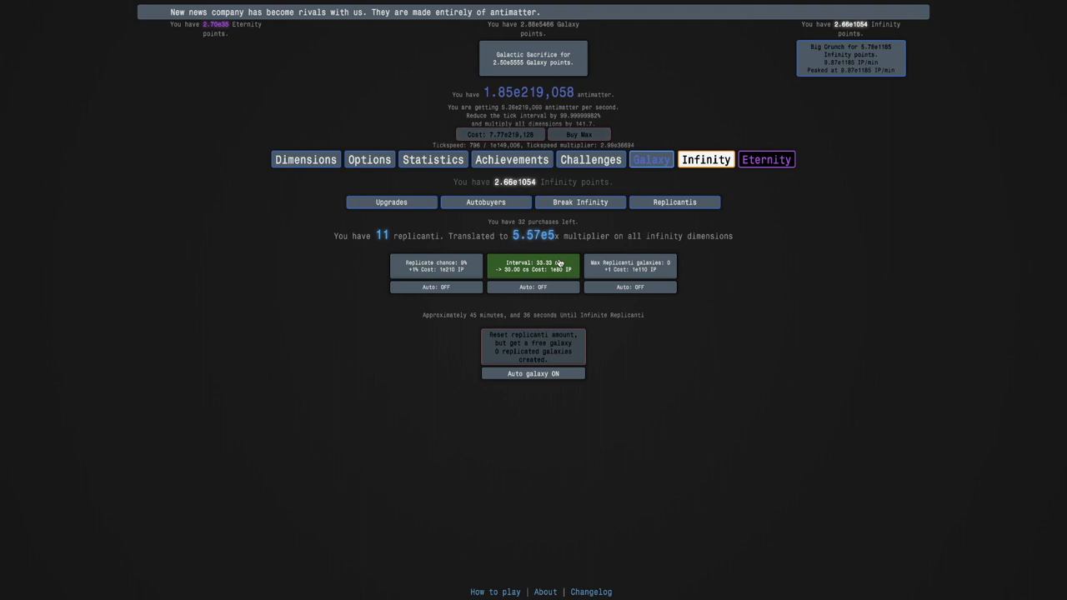
left_click(534, 265)
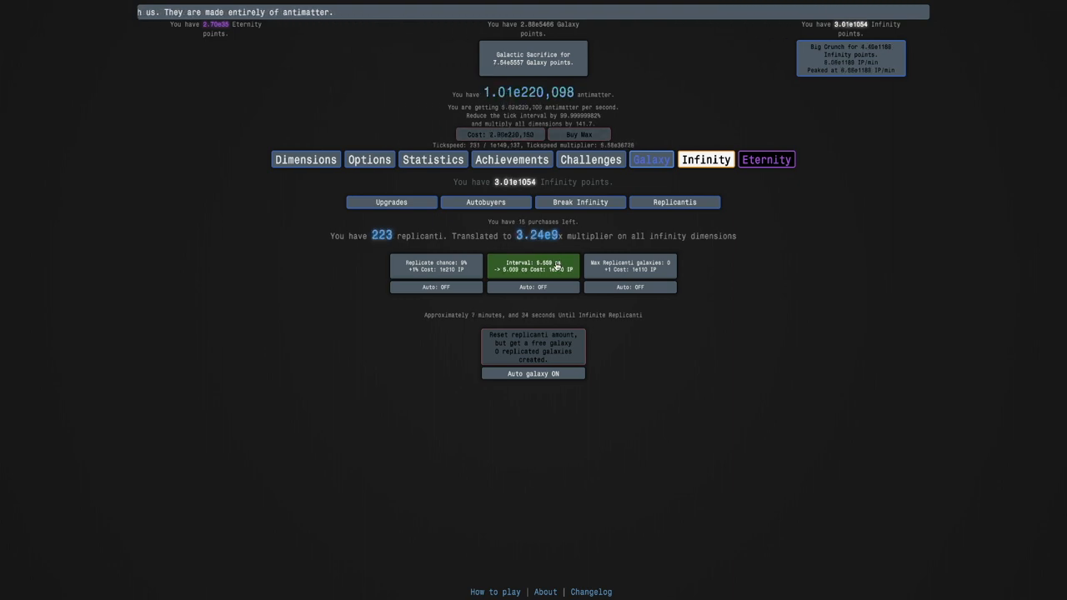
left_click(534, 265)
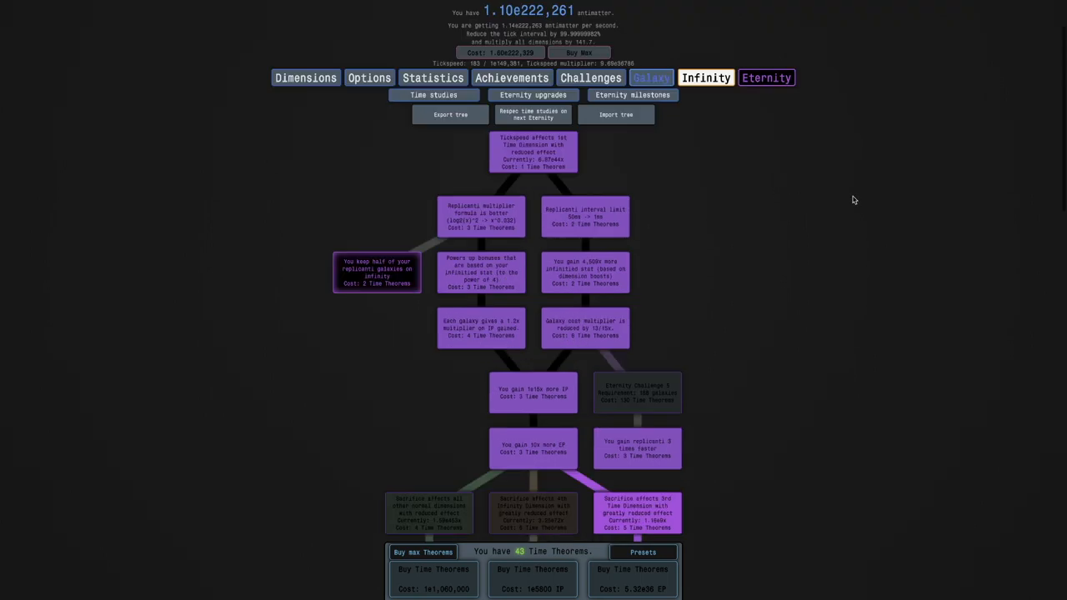
scroll("down", 3)
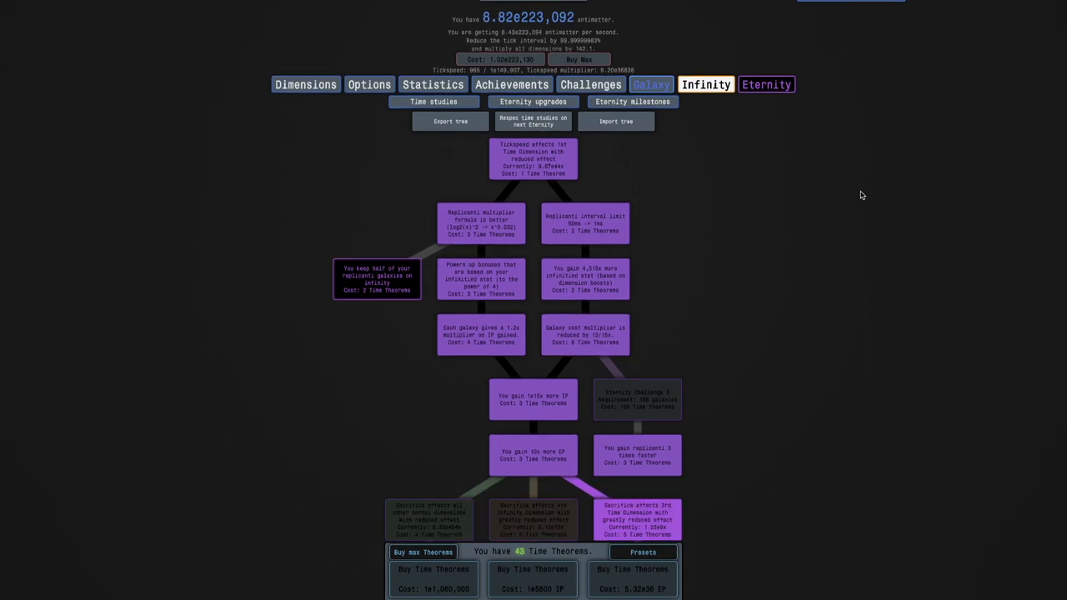
scroll("down", 3)
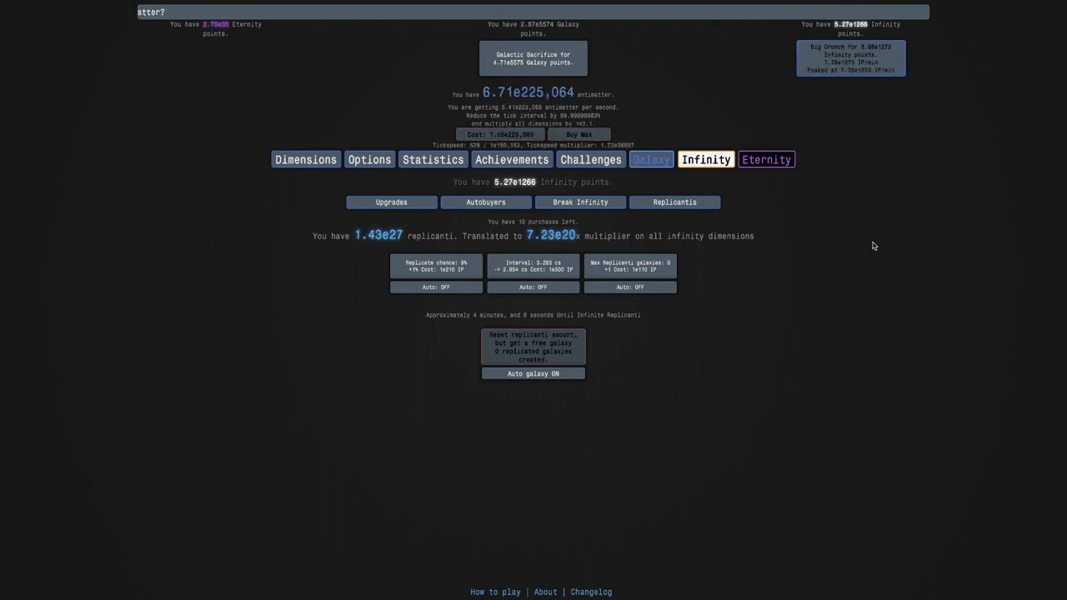
left_click(765, 161)
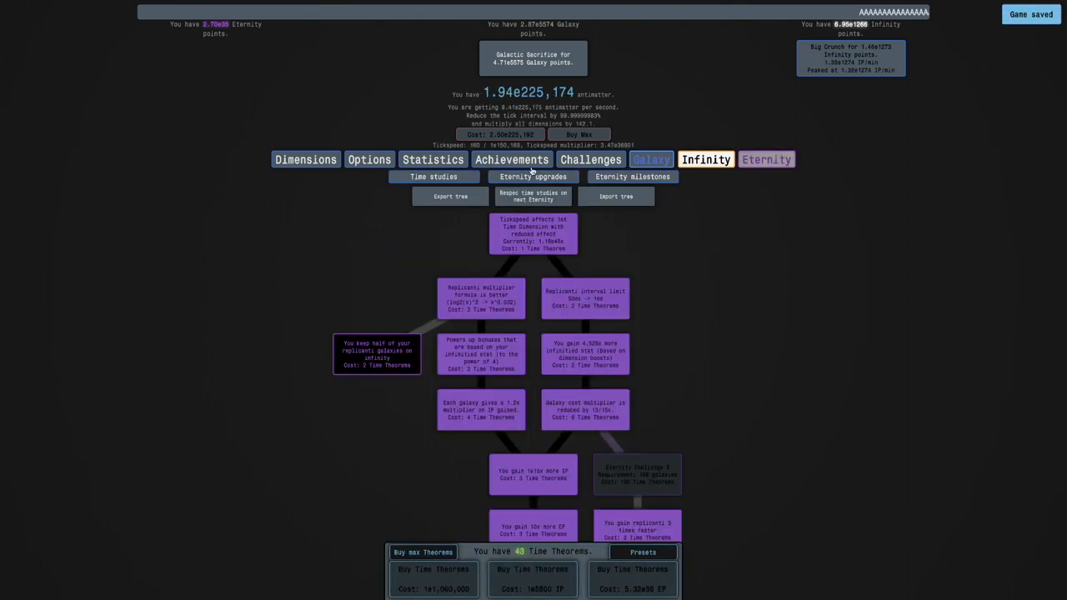
left_click(590, 160)
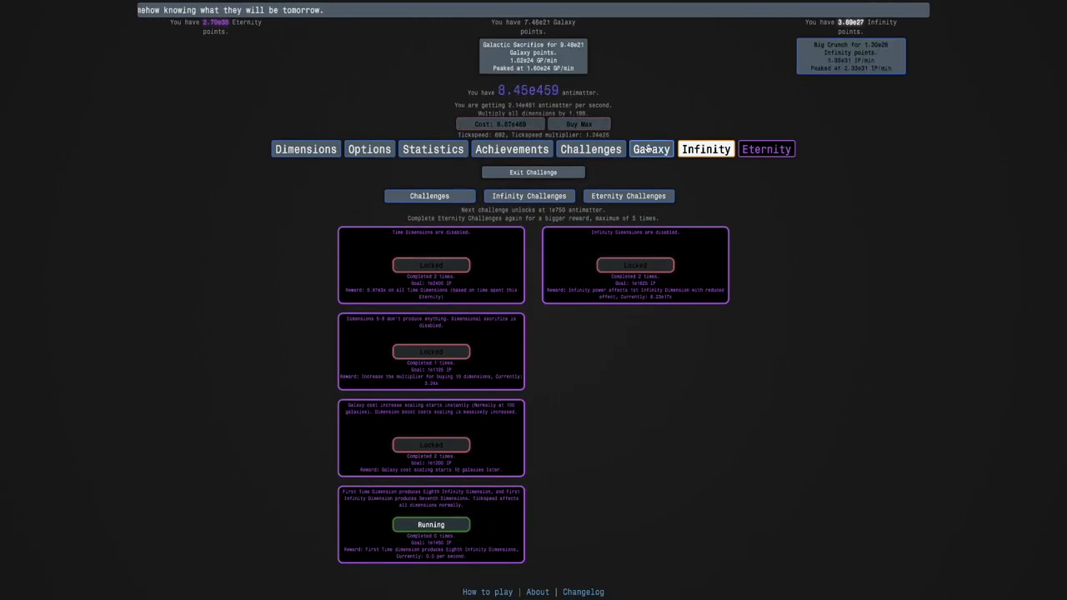
Exit the running Eternity Challenge, look over the time study tree, and return to replicanti
left_click(651, 148)
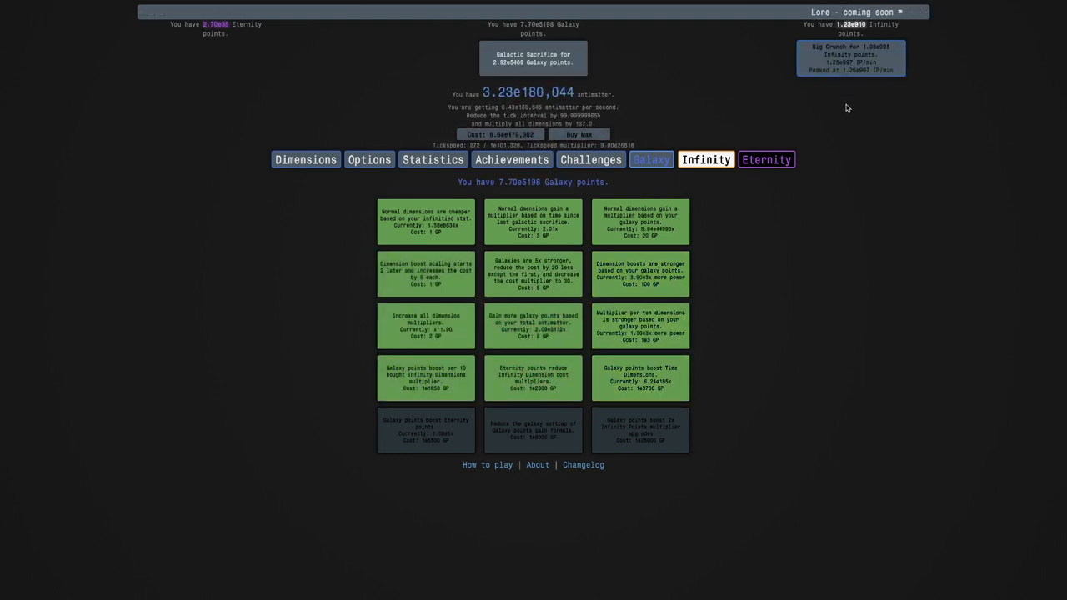
left_click(705, 160)
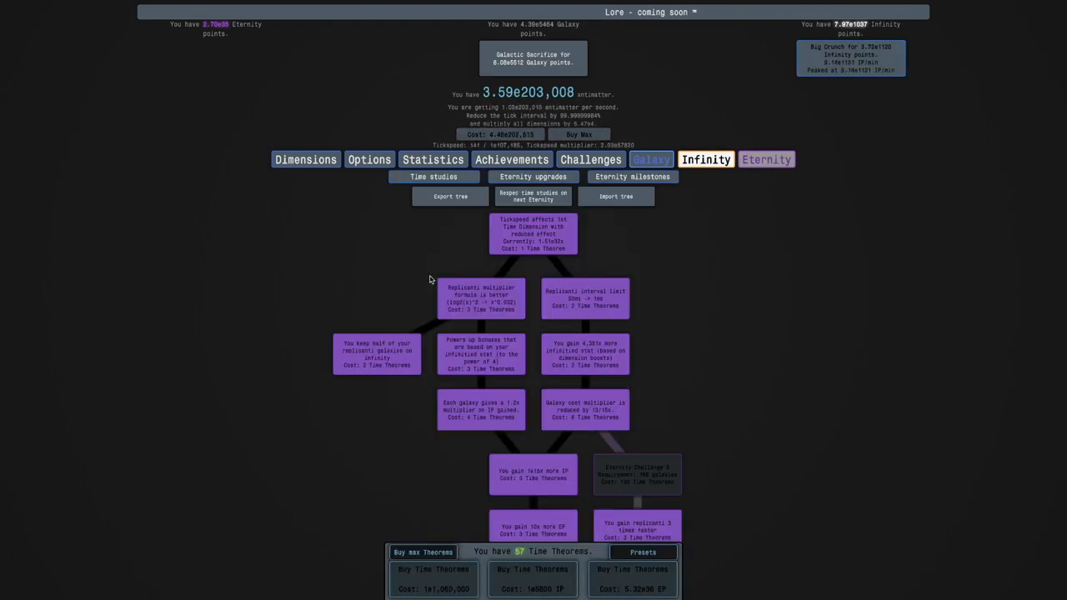
scroll("up", 3)
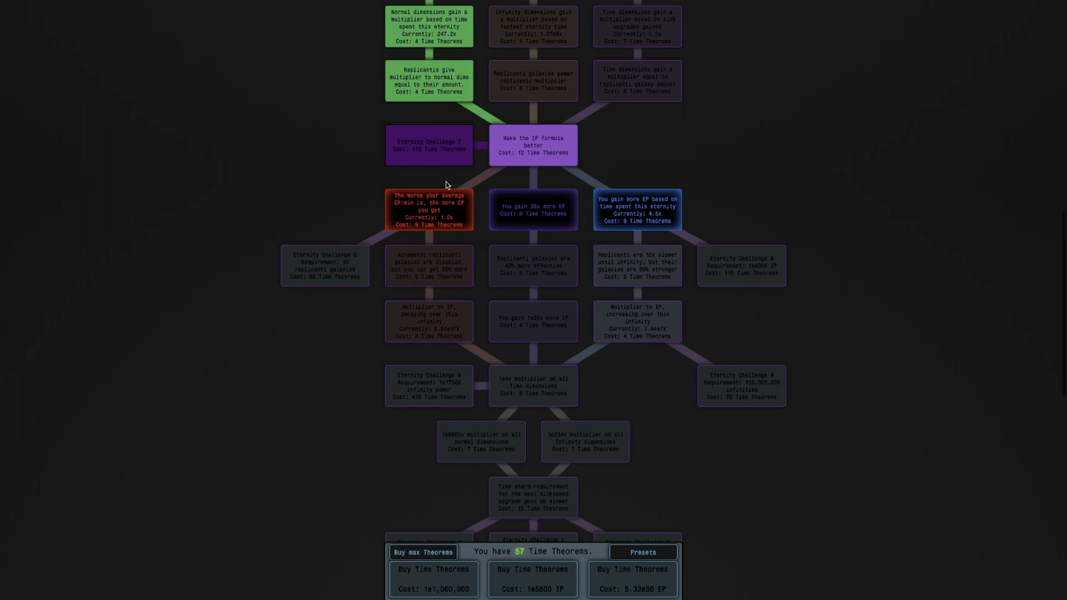
left_click(533, 385)
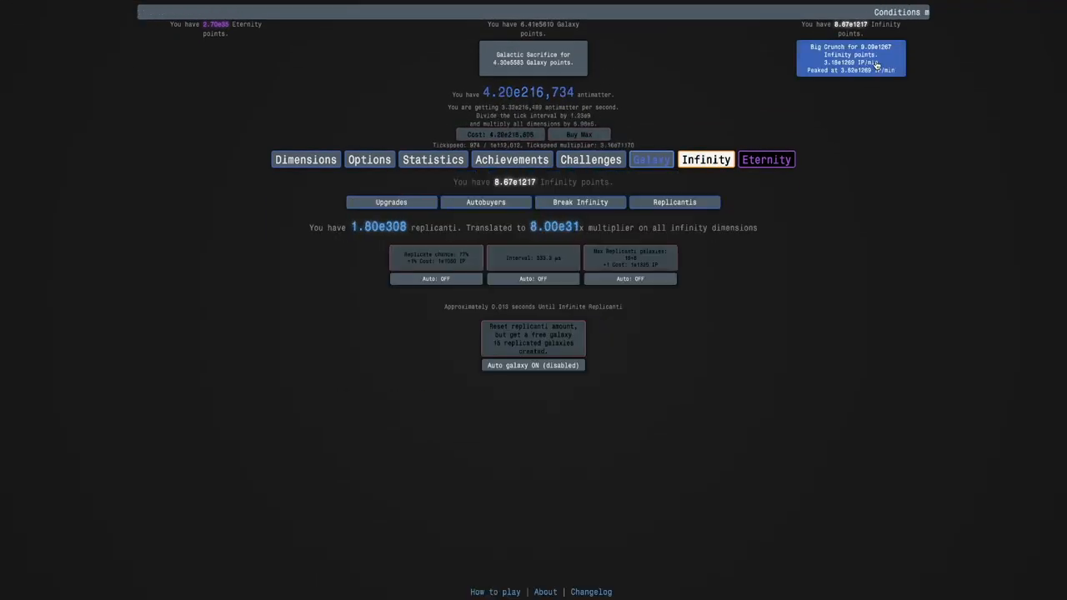
Big Crunch twice for infinity points, then view time studies, galaxy and eternity upgrades
left_click(590, 160)
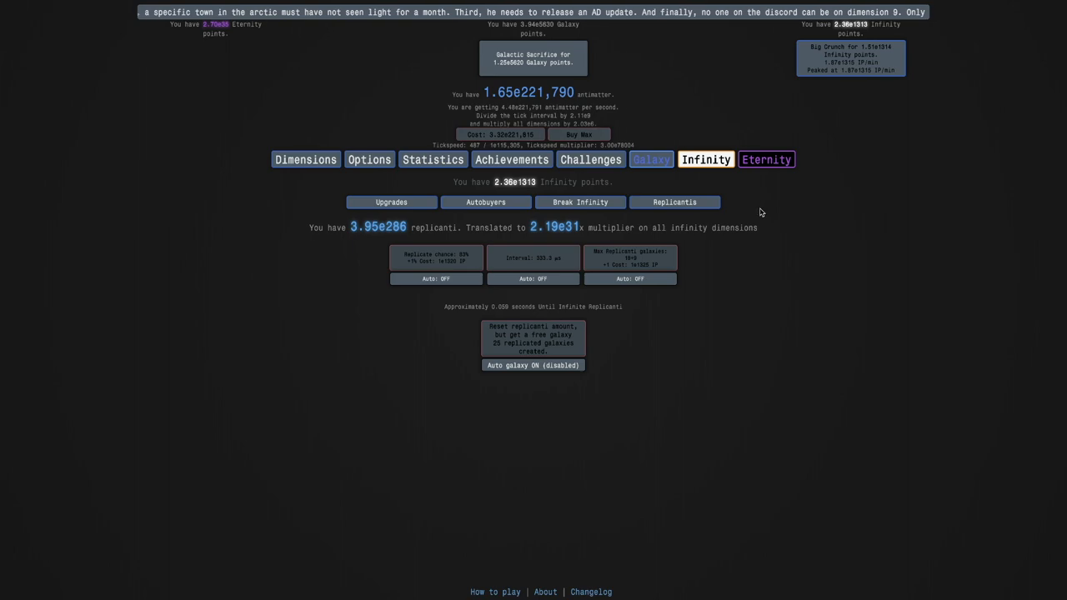
left_click(765, 160)
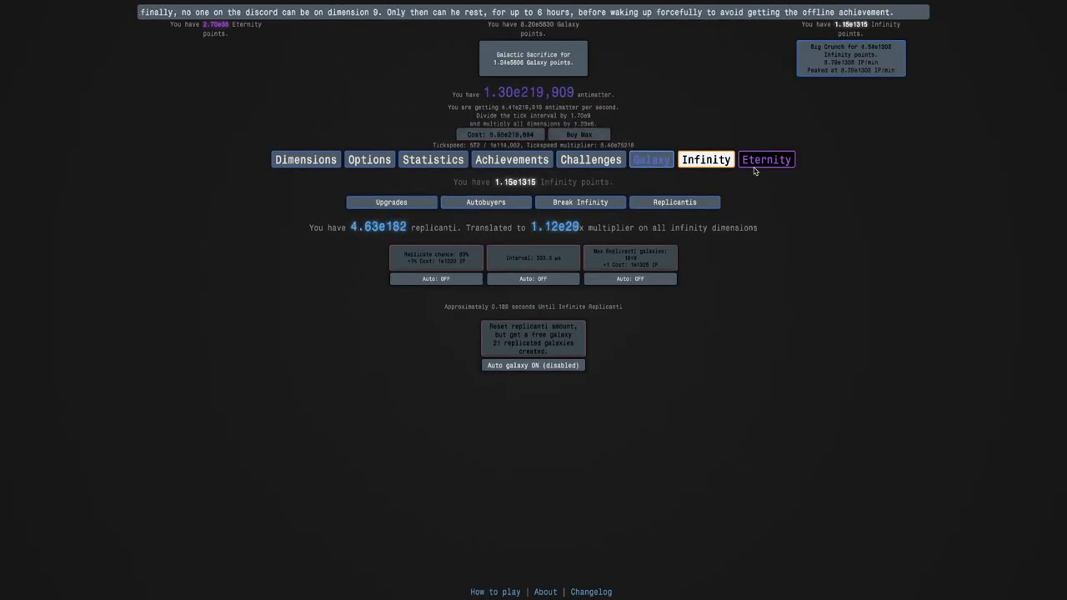
left_click(764, 160)
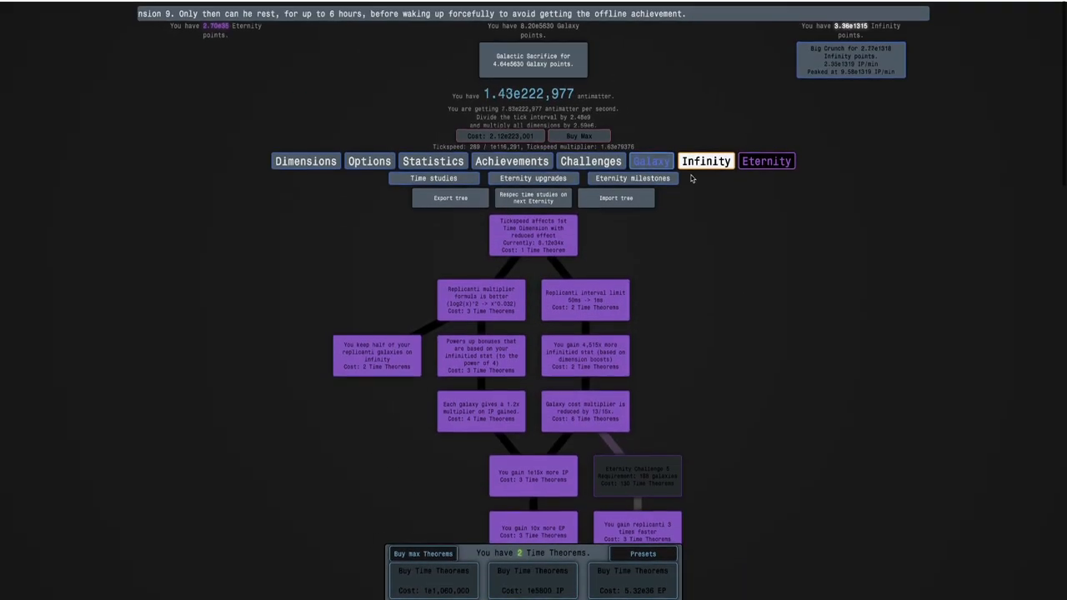
left_click(650, 160)
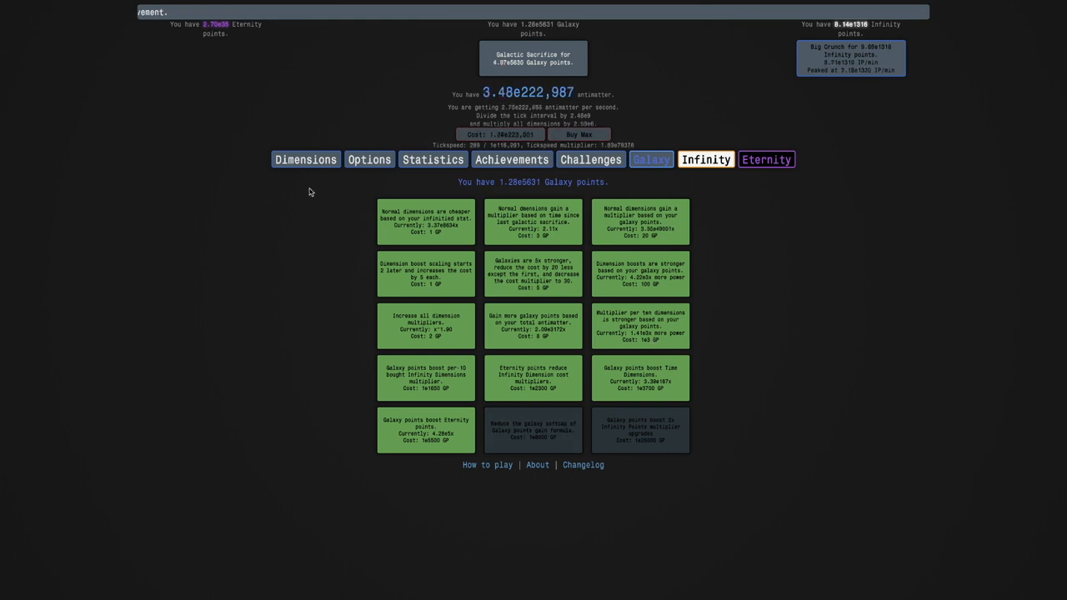
left_click(705, 160)
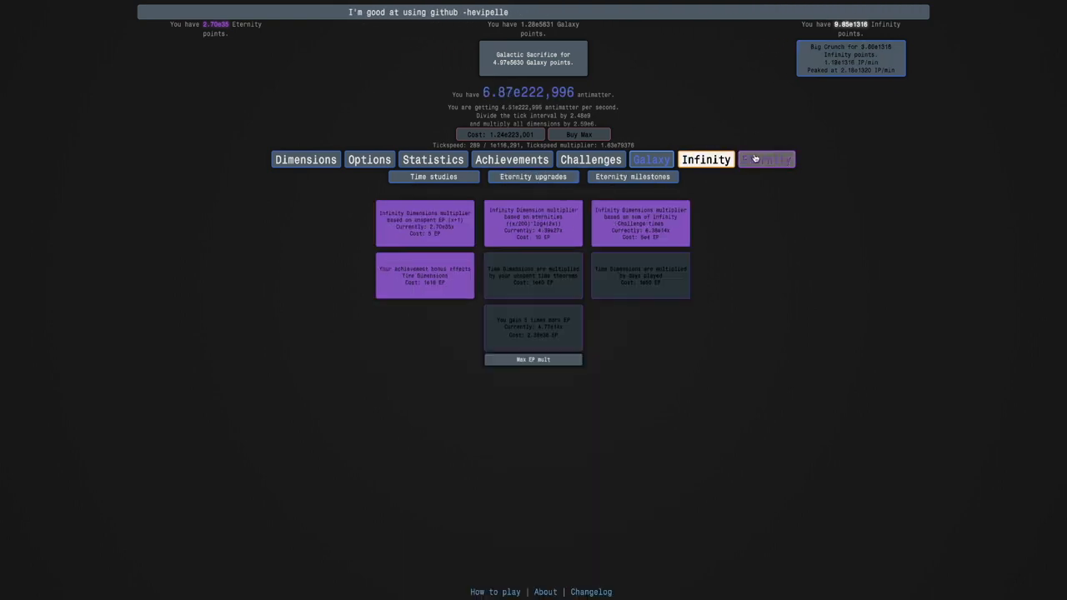
left_click(434, 177)
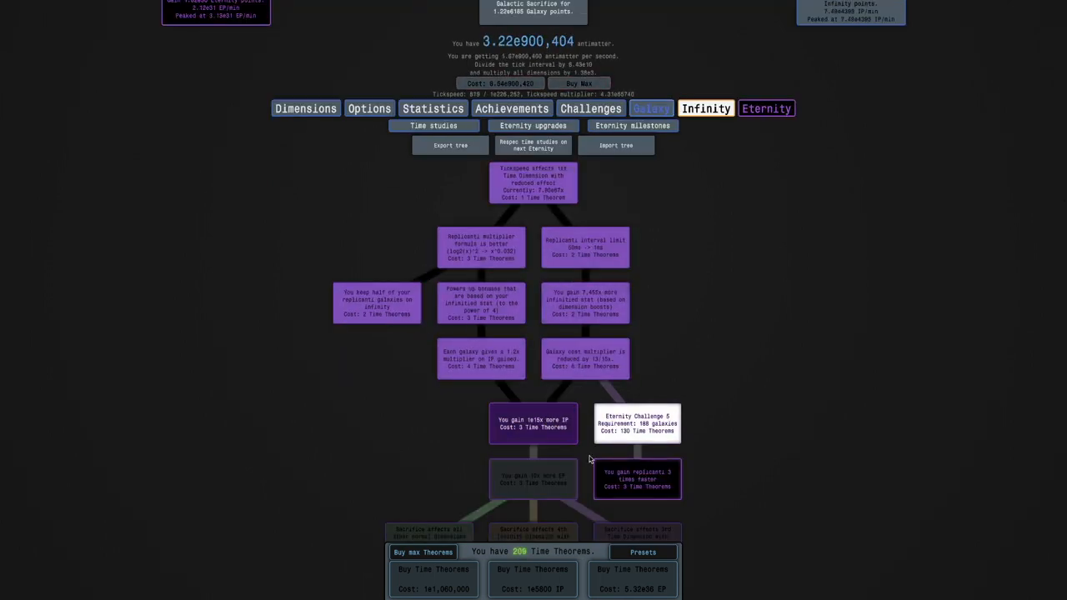
scroll("down", 3)
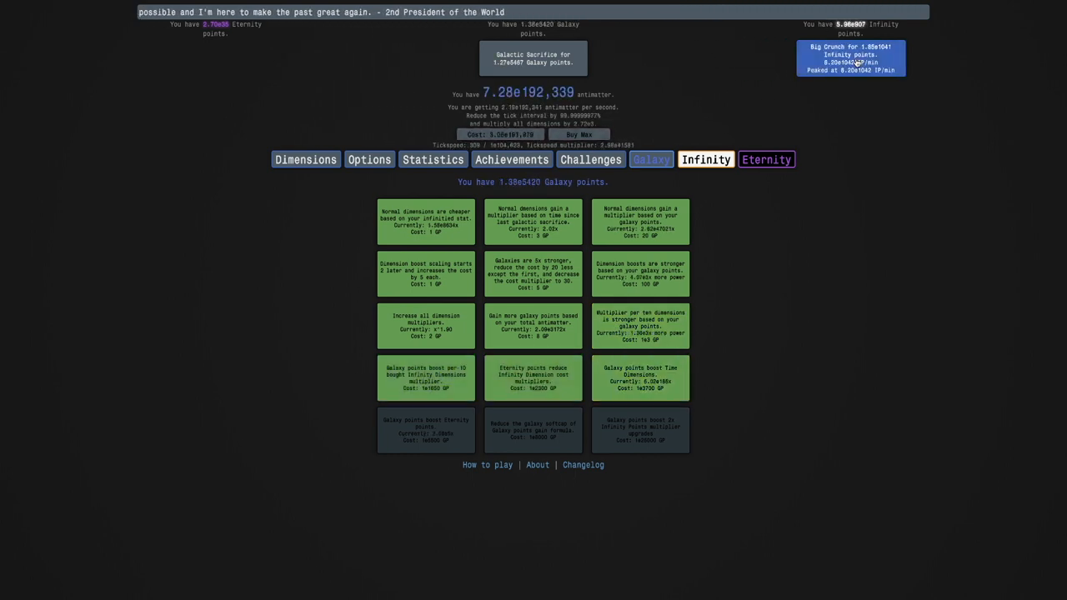
Check replicanti and the time study tree, then bring up the Statistics page
left_click(706, 160)
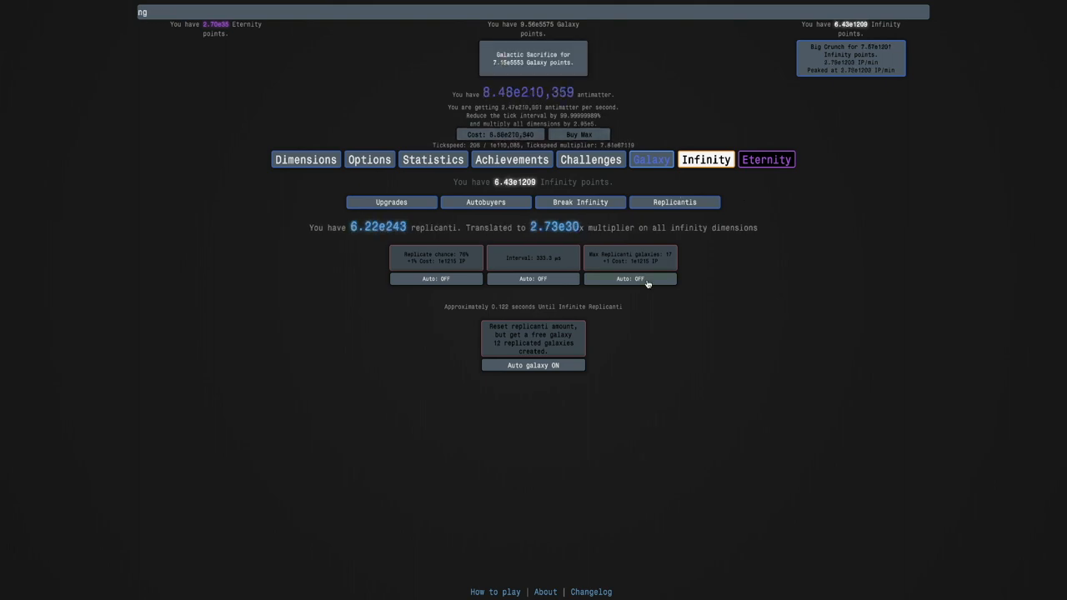
mouse_move(542, 395)
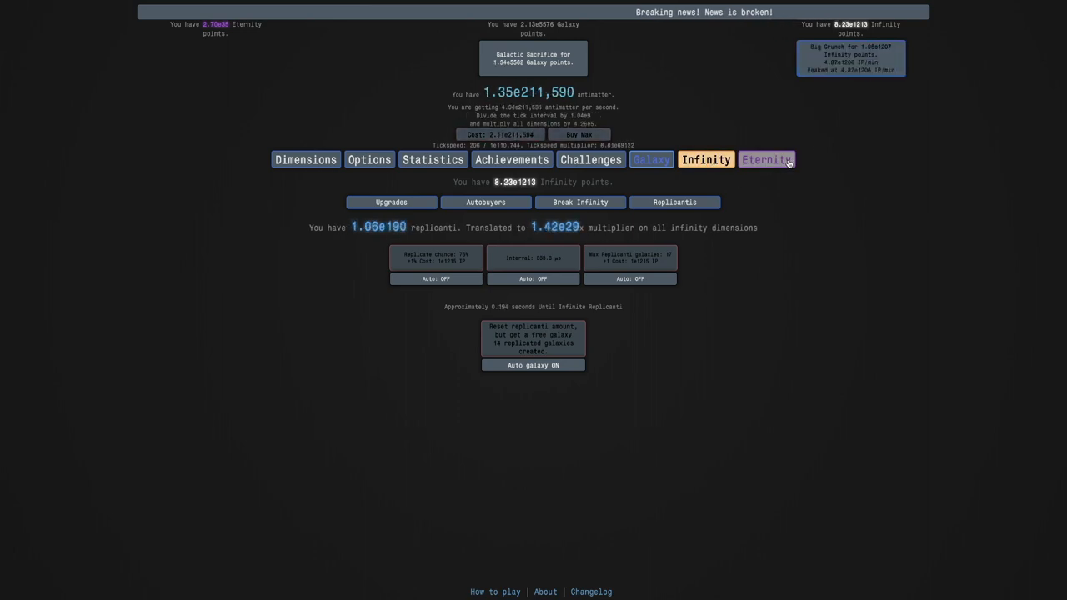
left_click(764, 160)
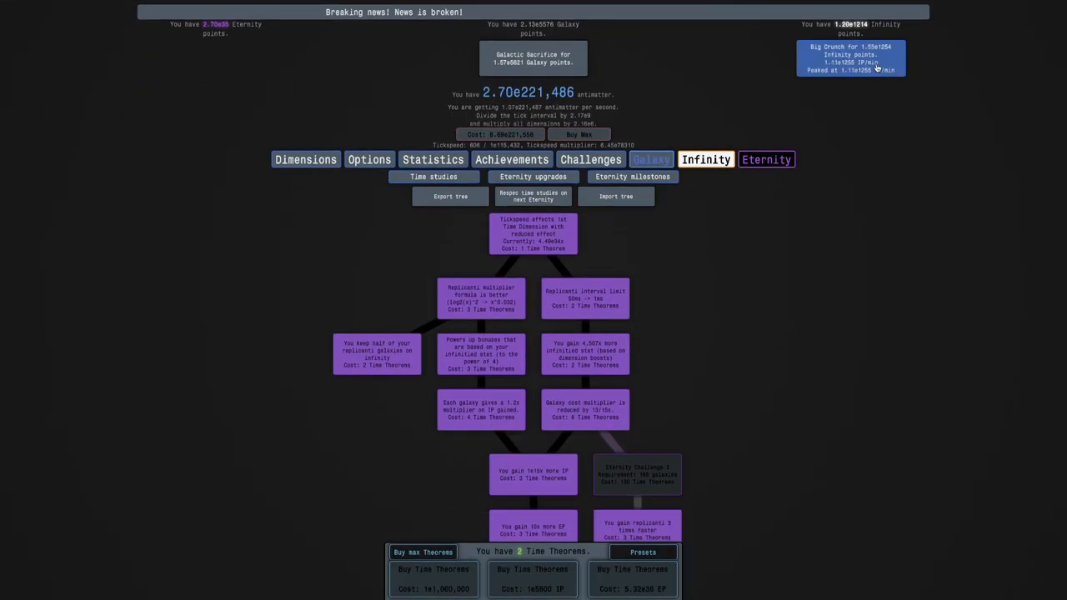
left_click(705, 160)
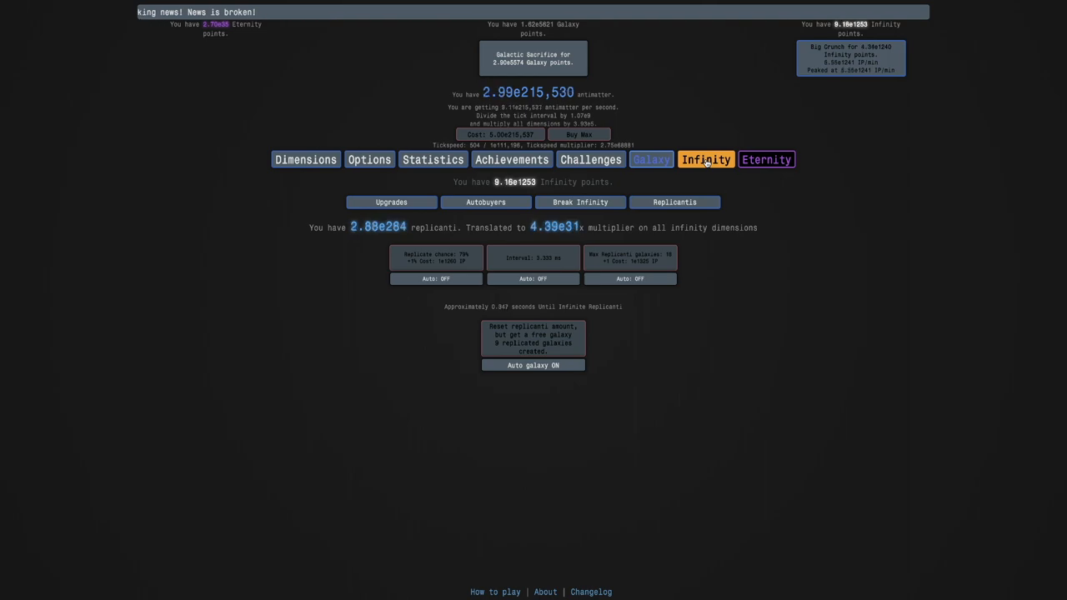
left_click(486, 202)
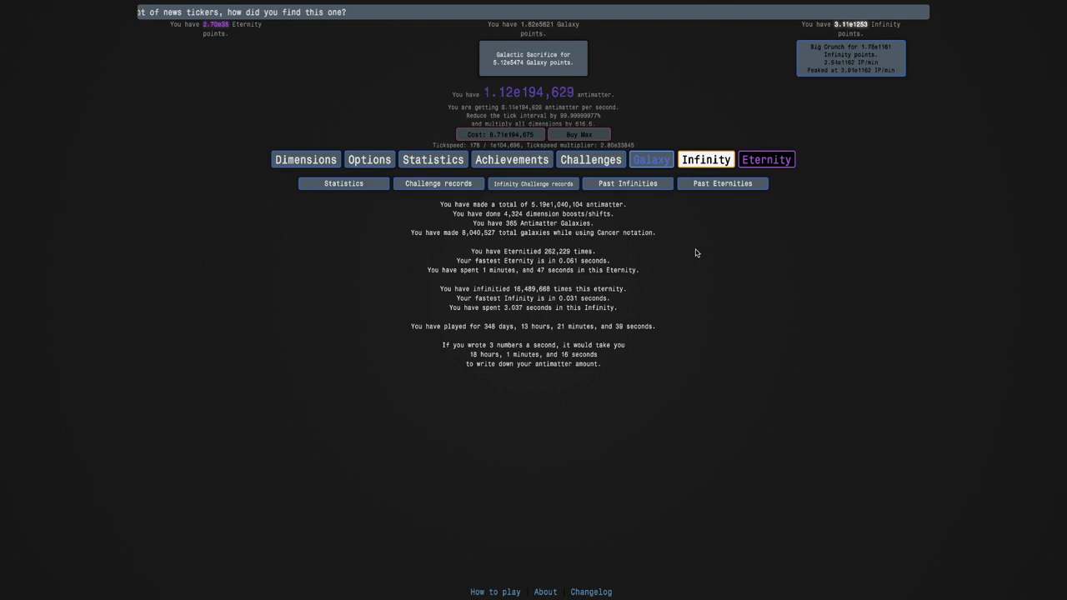
Check the antimatter, time and infinity dimension pages, then return to the time study tree
left_click(305, 160)
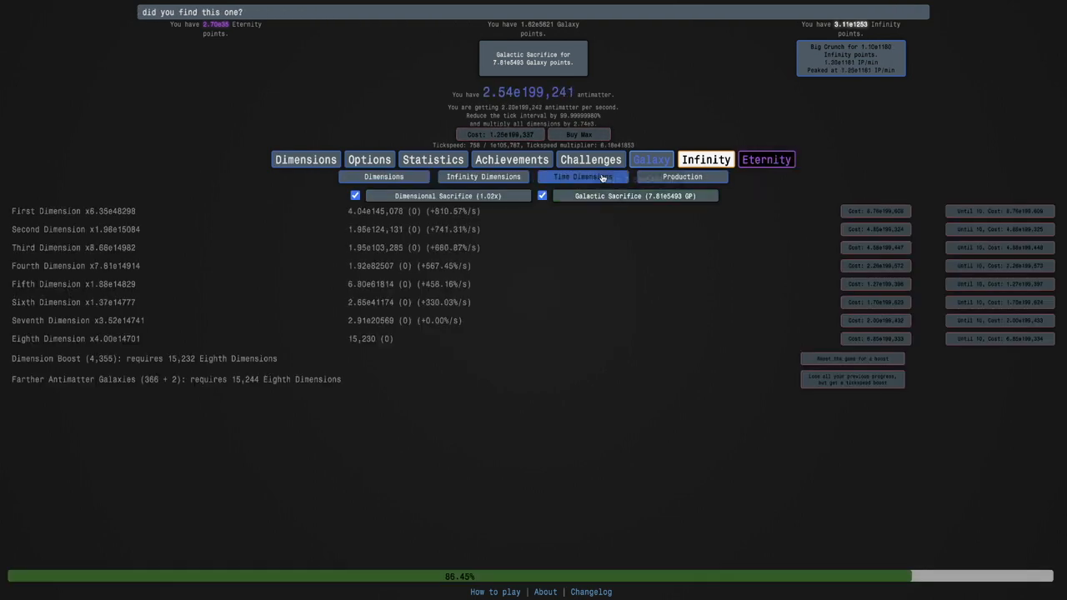
left_click(582, 177)
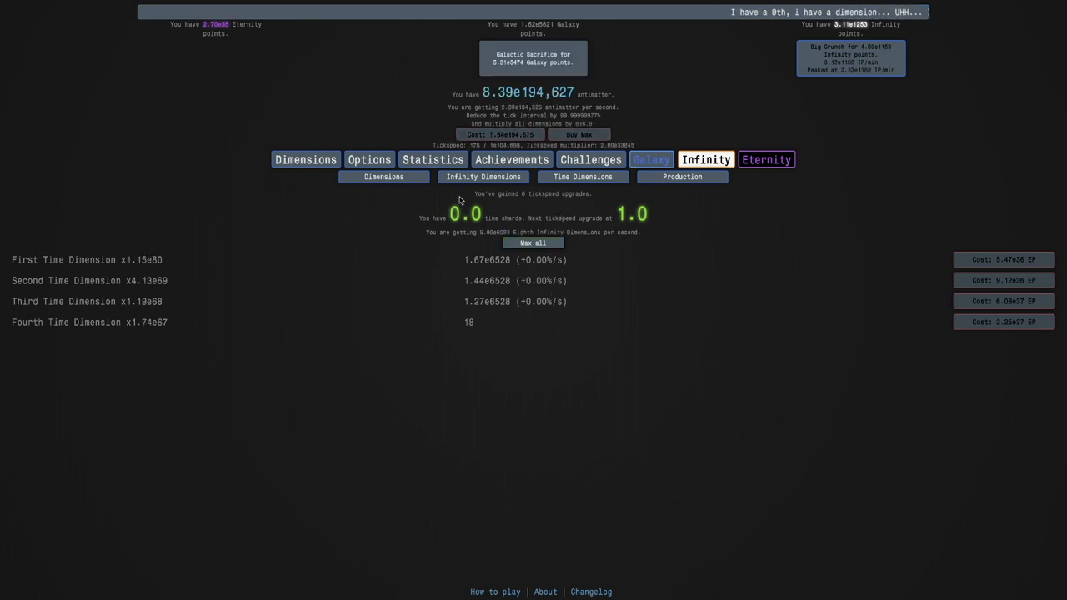
left_click(483, 177)
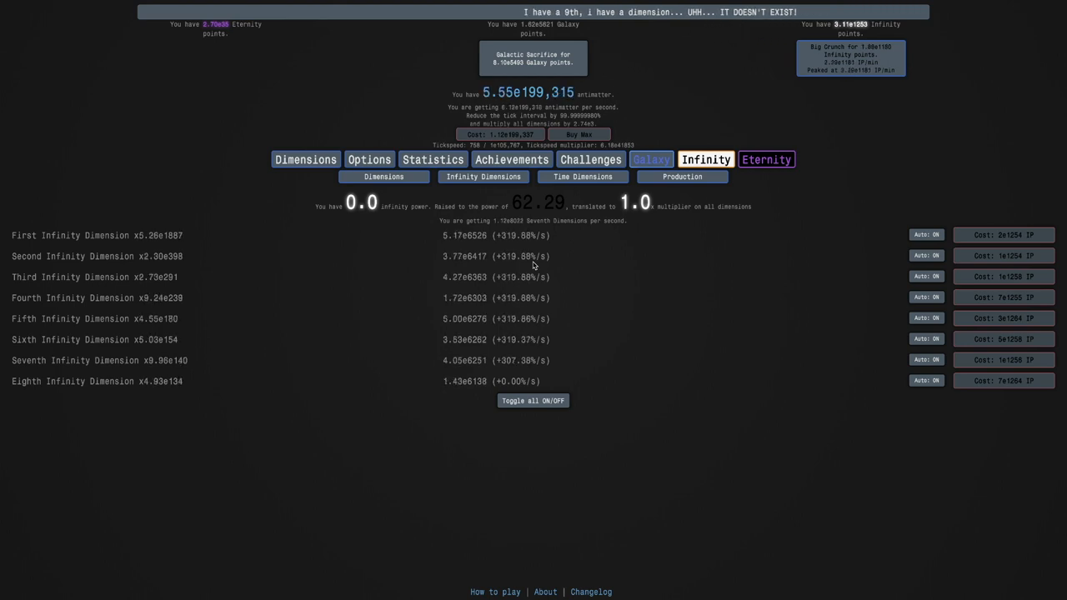
mouse_move(368, 435)
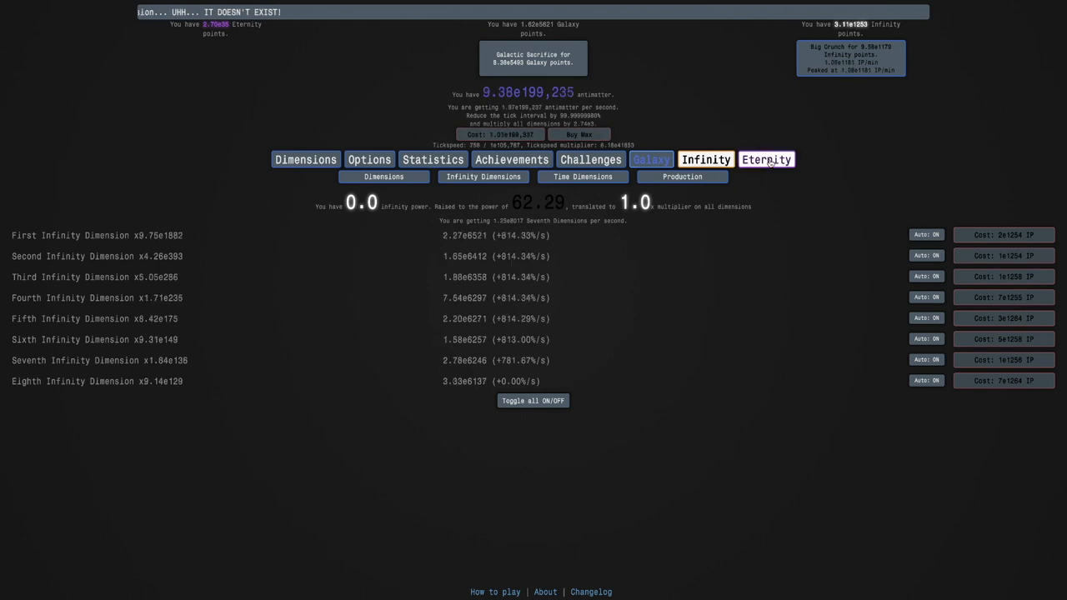
left_click(766, 160)
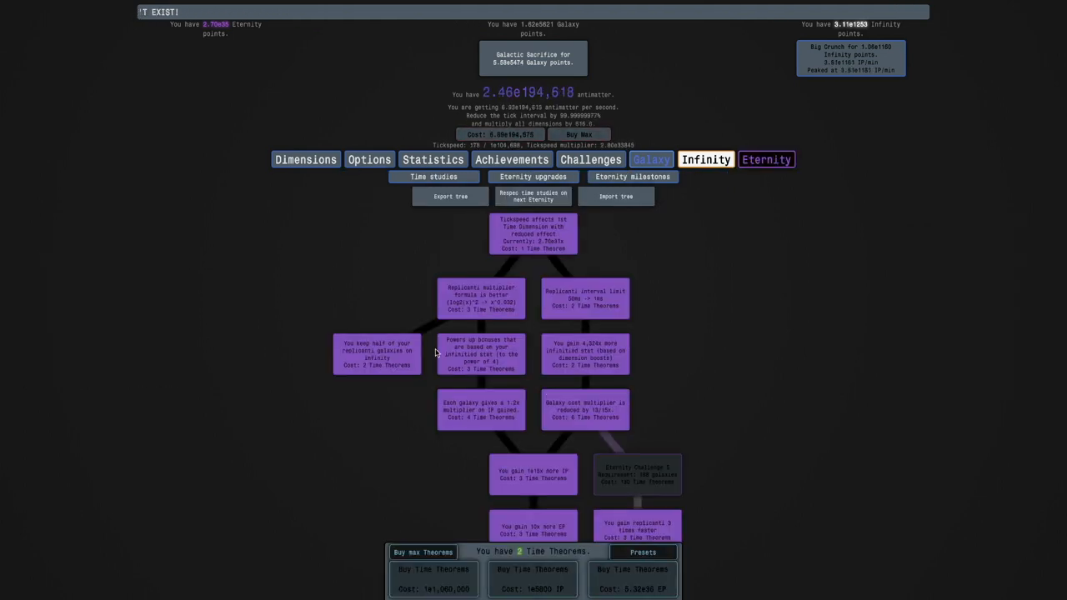